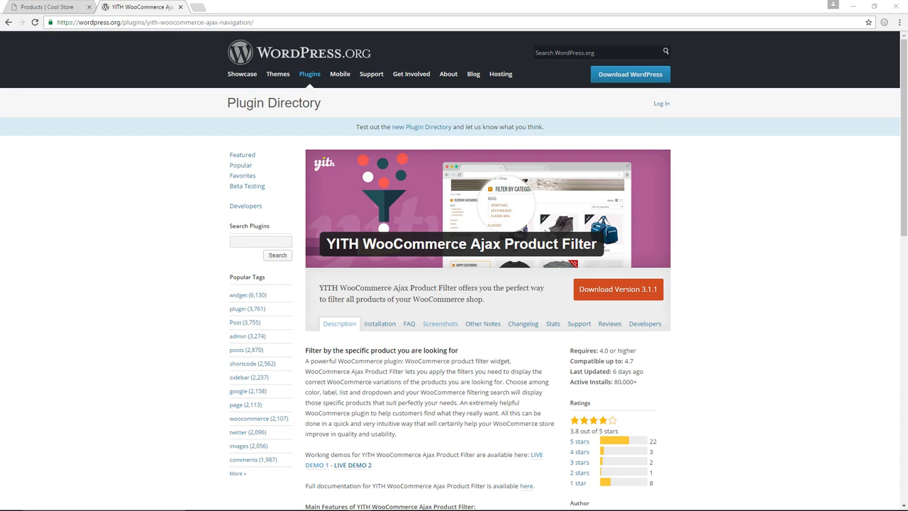
{"action": "mouse_move", "coordinate": [567, 230]}
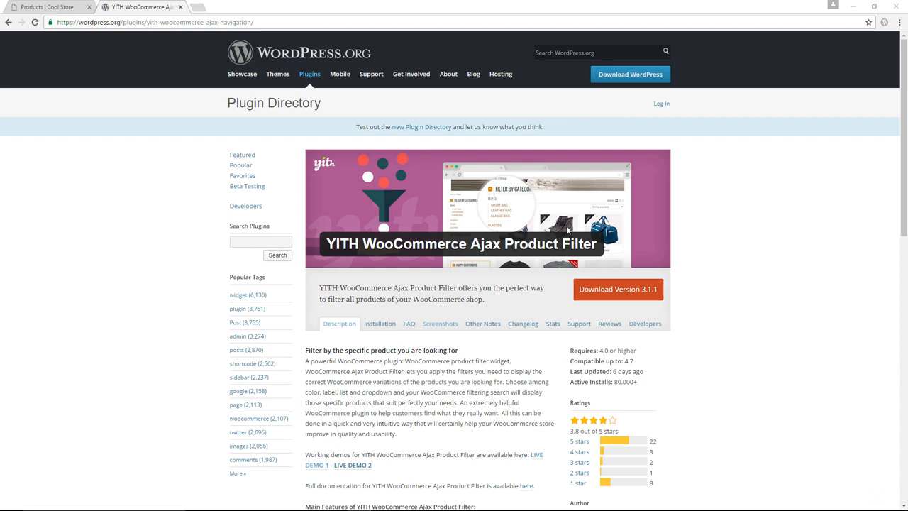
{"action": "mouse_move", "coordinate": [379, 272]}
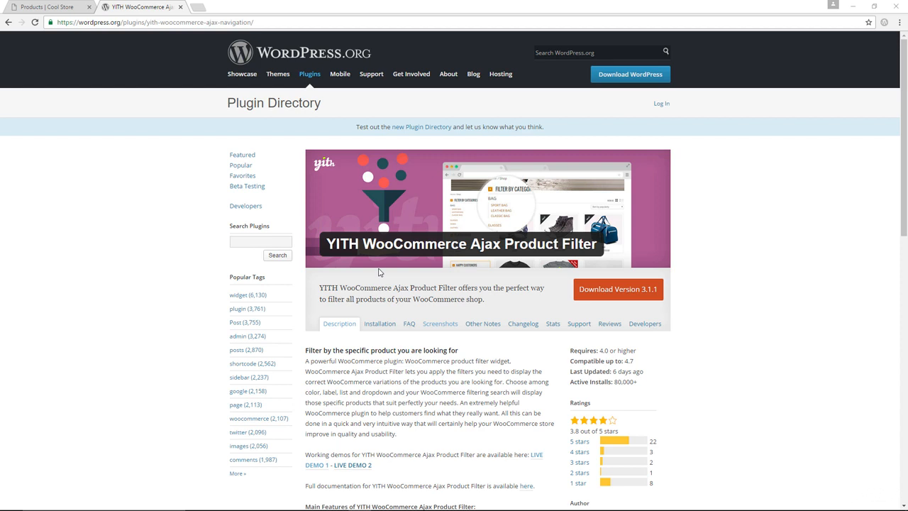
{"action": "mouse_move", "coordinate": [394, 268]}
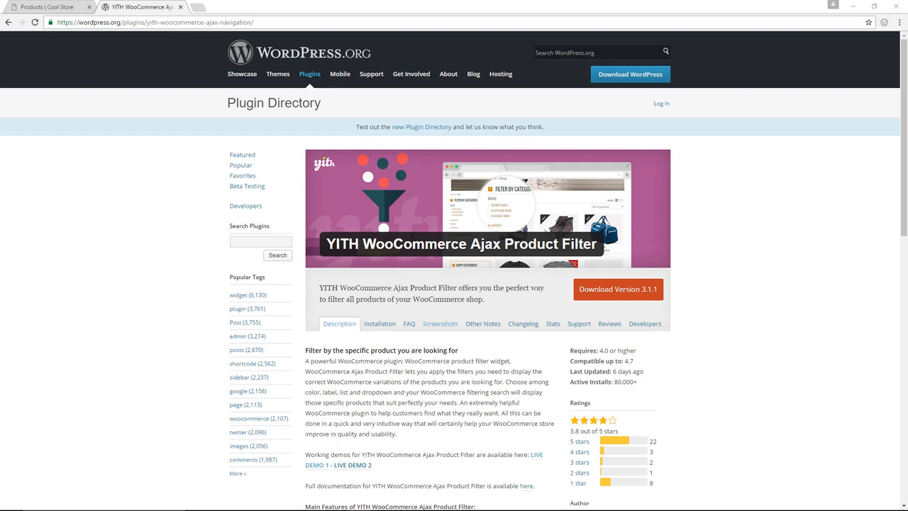
Switch to the Cool Store tab and open shop page 2, showing results 13–21 of 21
{"action": "left_click", "coordinate": [46, 7]}
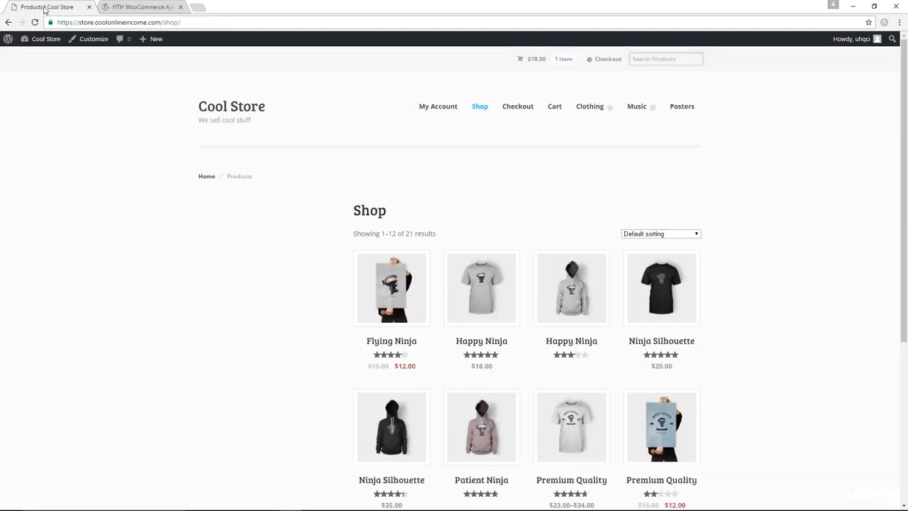
{"action": "mouse_move", "coordinate": [716, 300]}
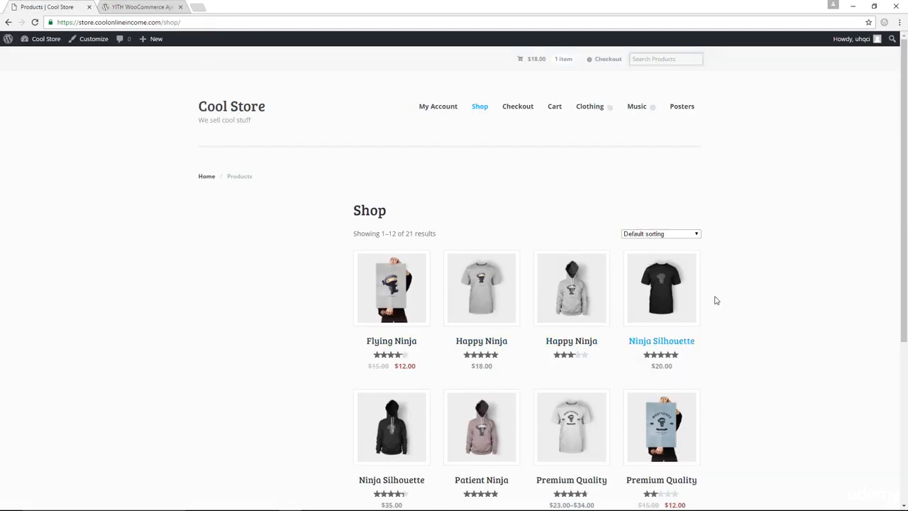
{"action": "scroll", "scroll_direction": "down", "scroll_amount": 3}
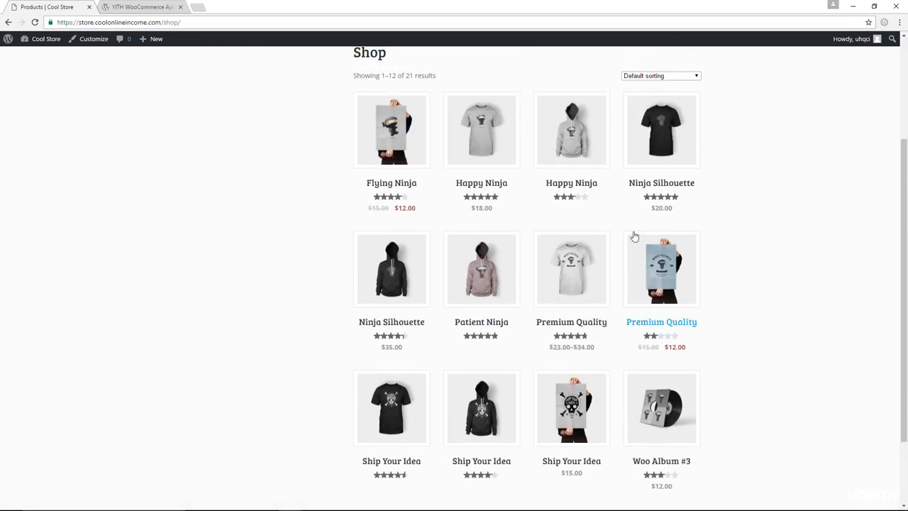
{"action": "scroll", "scroll_direction": "down", "scroll_amount": 3}
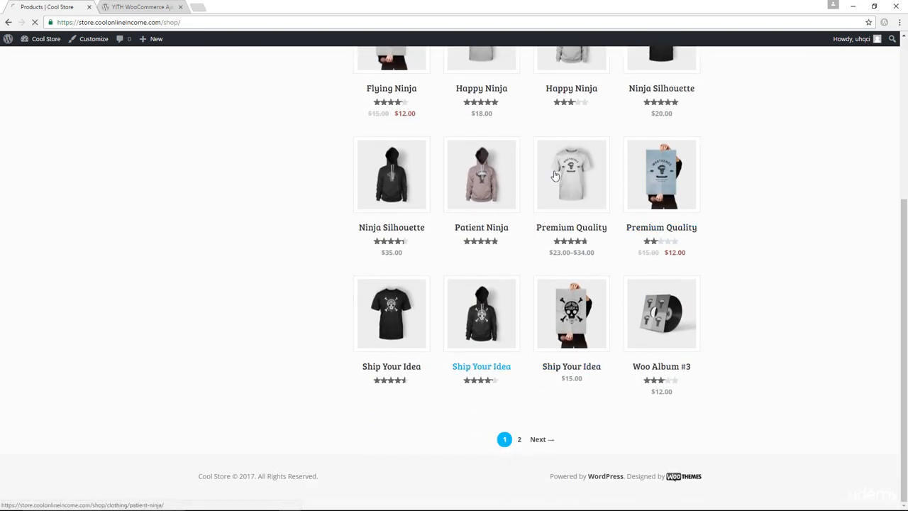
{"action": "left_click", "coordinate": [518, 439]}
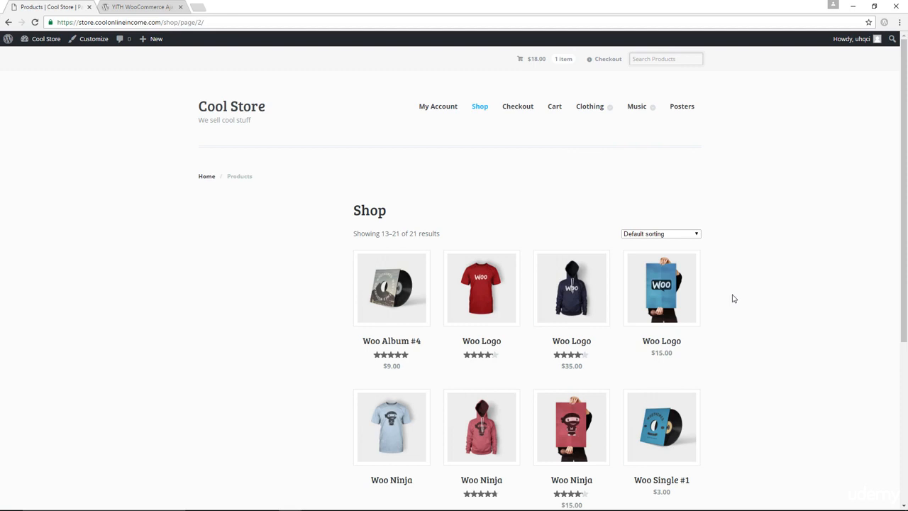
{"action": "scroll", "scroll_direction": "down", "scroll_amount": 3}
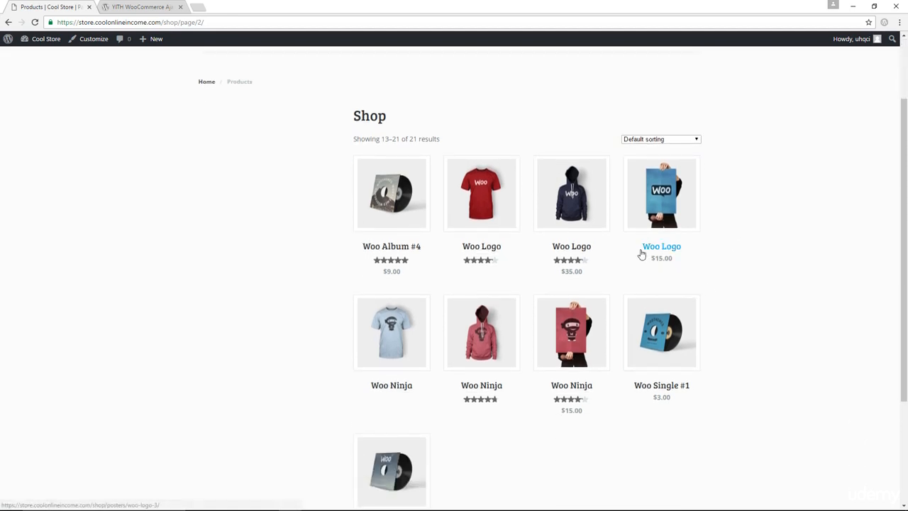
{"action": "mouse_move", "coordinate": [571, 237]}
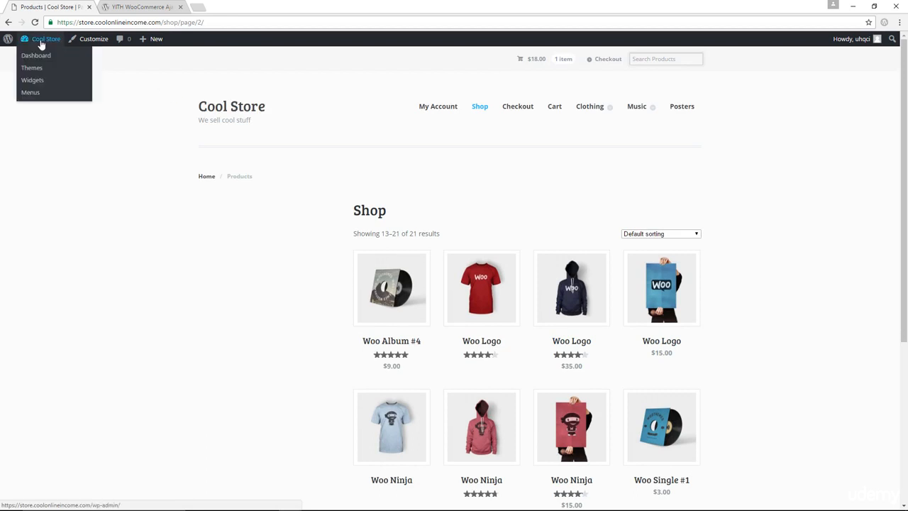
Open the Cool Store admin Dashboard from the admin bar
{"action": "left_click", "coordinate": [35, 56]}
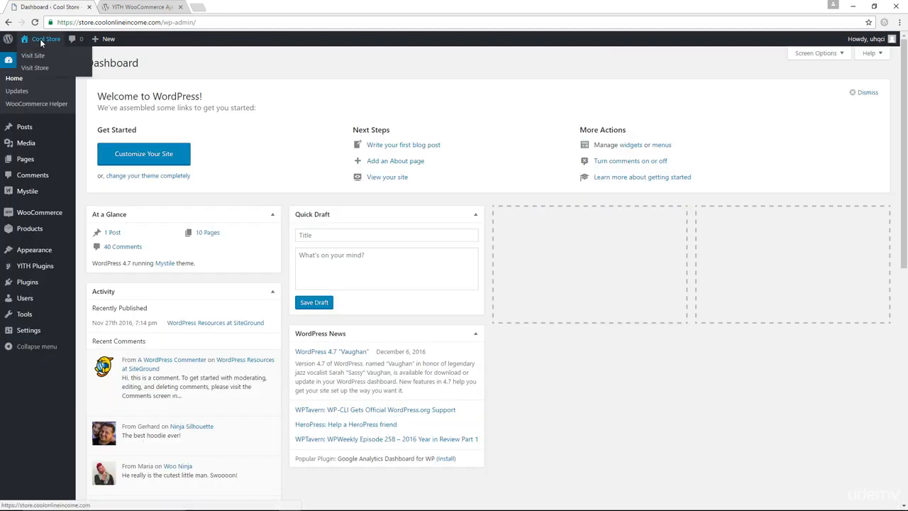
{"action": "mouse_move", "coordinate": [35, 266]}
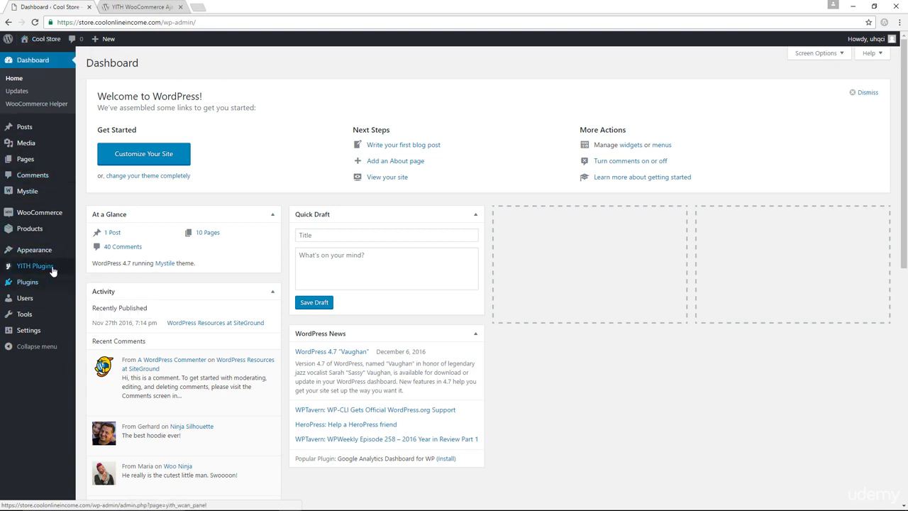
{"action": "mouse_move", "coordinate": [35, 265]}
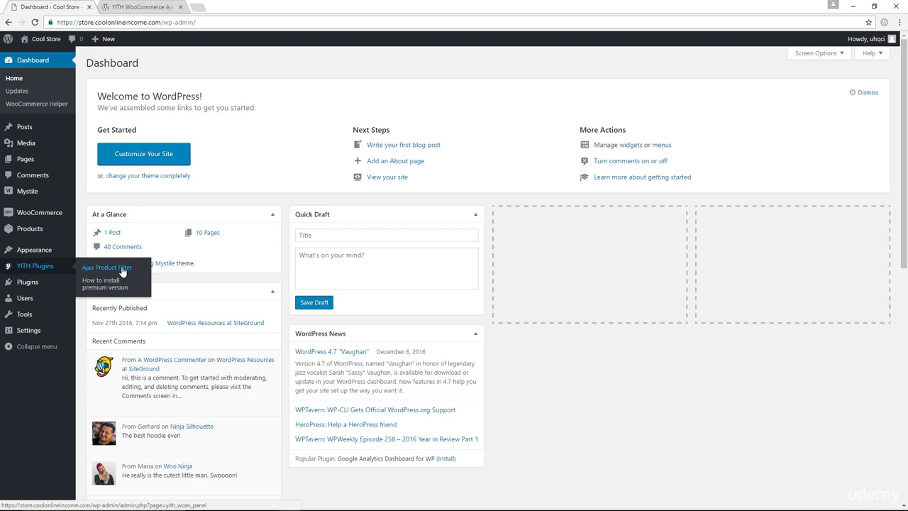
Open YITH Ajax Product Filter settings and view its Custom Style and Premium Version tabs
{"action": "left_click", "coordinate": [107, 267]}
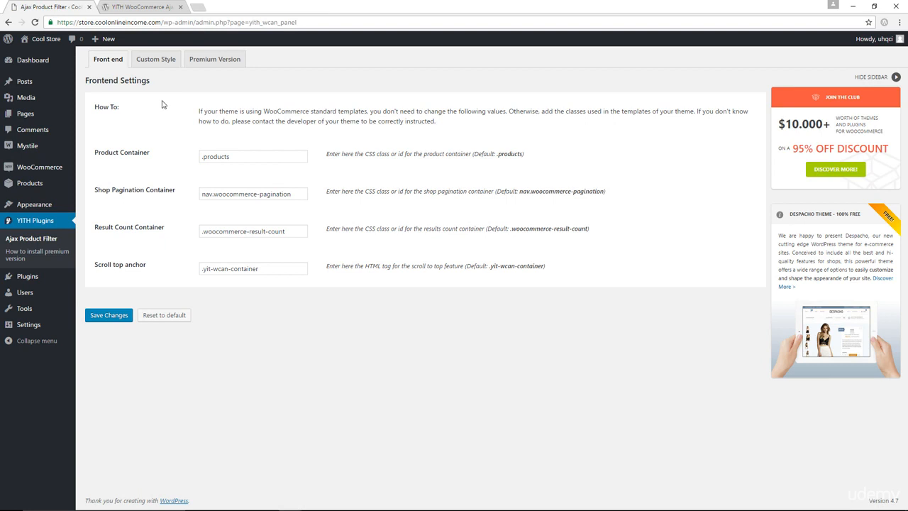
{"action": "mouse_move", "coordinate": [208, 144]}
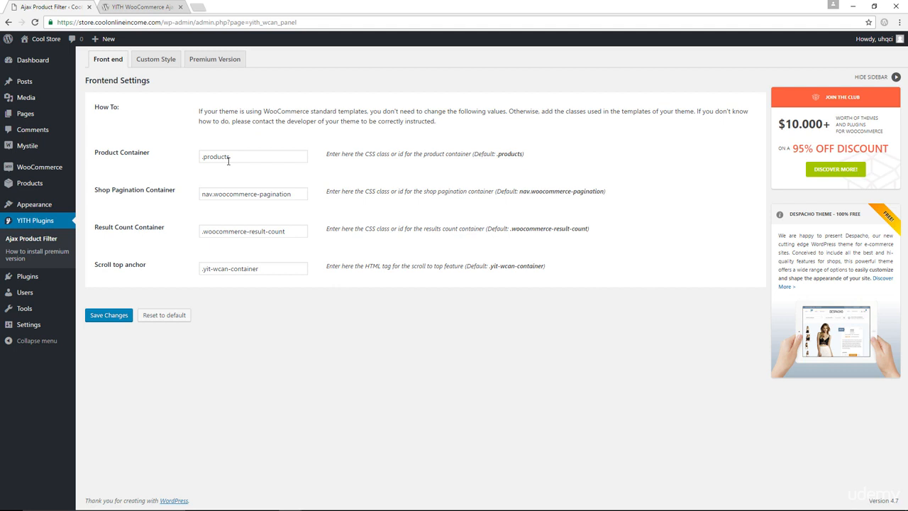
{"action": "mouse_move", "coordinate": [133, 103]}
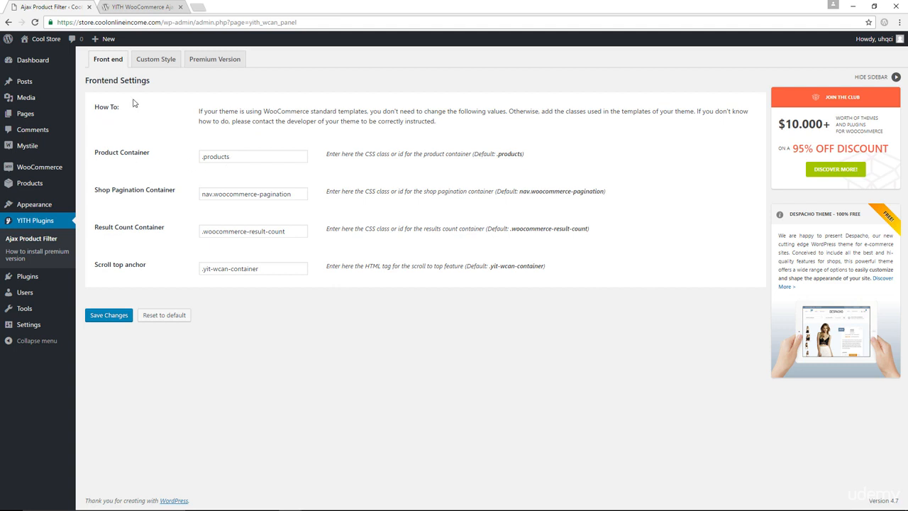
{"action": "left_click", "coordinate": [156, 59]}
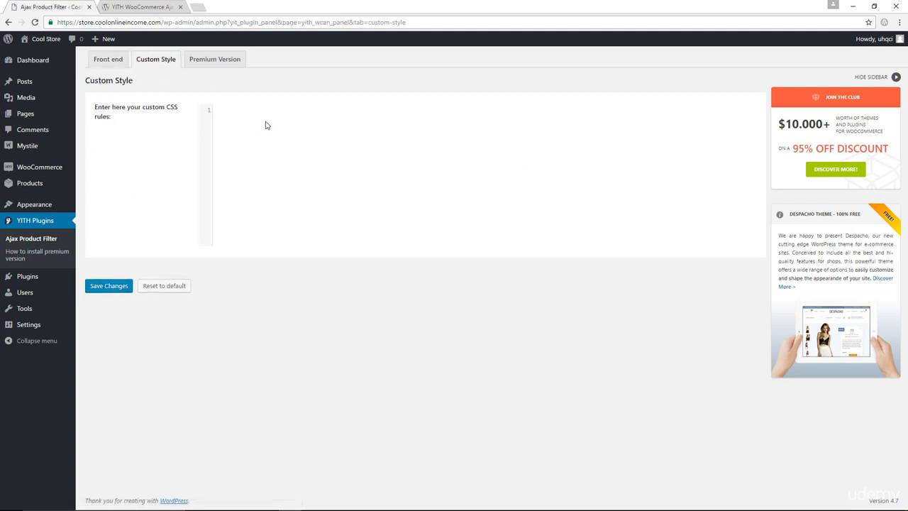
{"action": "mouse_move", "coordinate": [227, 88]}
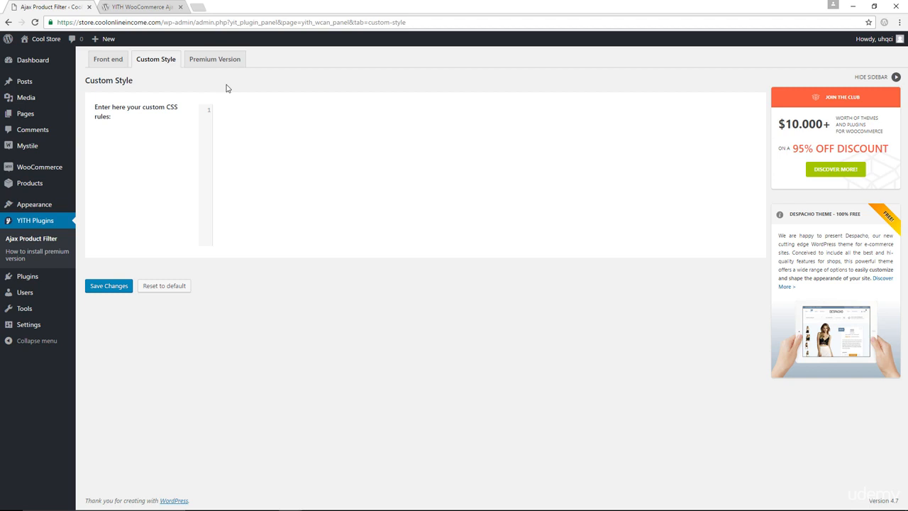
{"action": "left_click", "coordinate": [214, 58]}
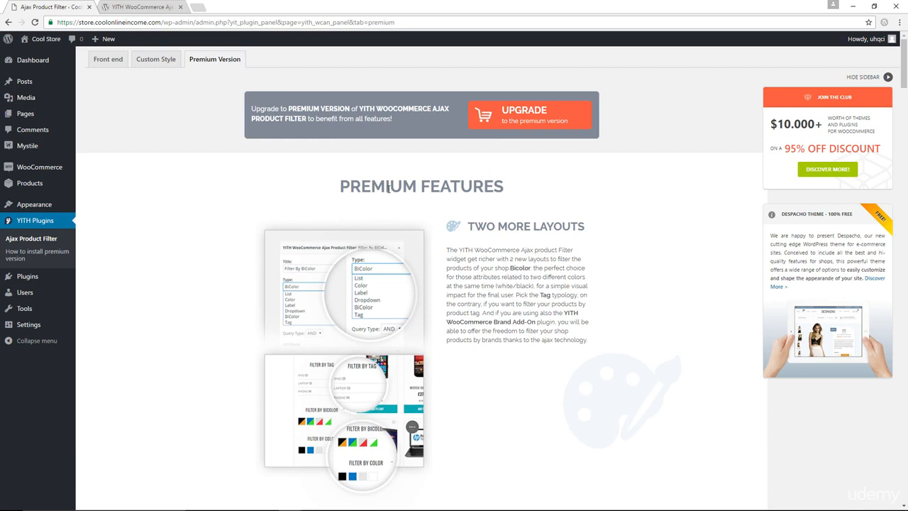
{"action": "mouse_move", "coordinate": [52, 146]}
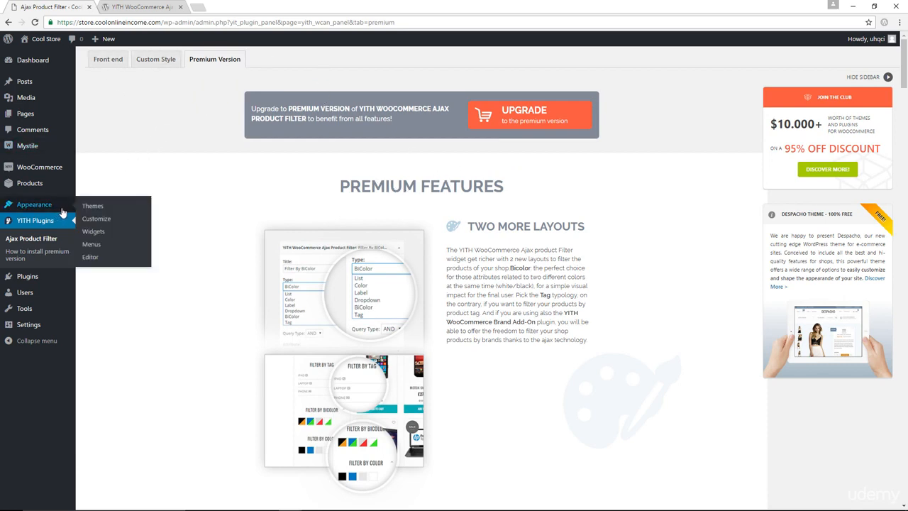
Open Appearance > Widgets and scroll to the YITH Ajax Product Filter and Reset Filter widgets
{"action": "left_click", "coordinate": [93, 231]}
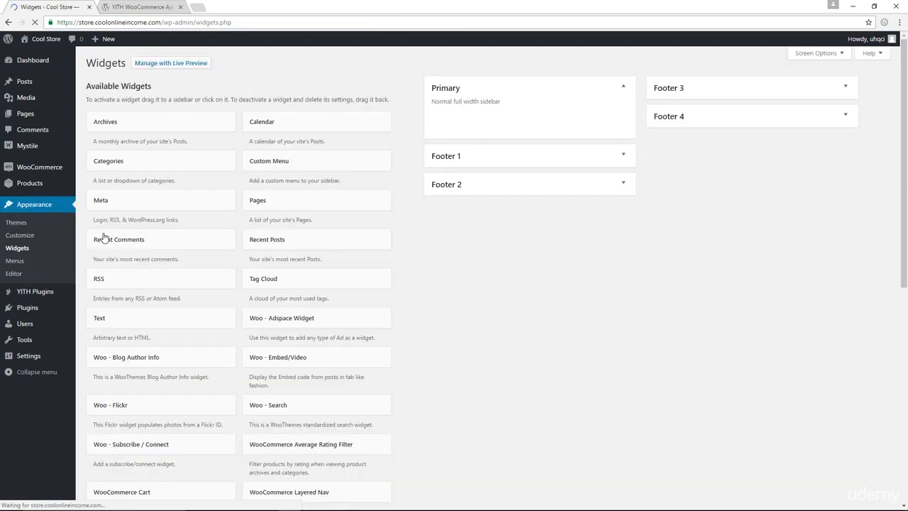
{"action": "scroll", "scroll_direction": "down", "scroll_amount": 3}
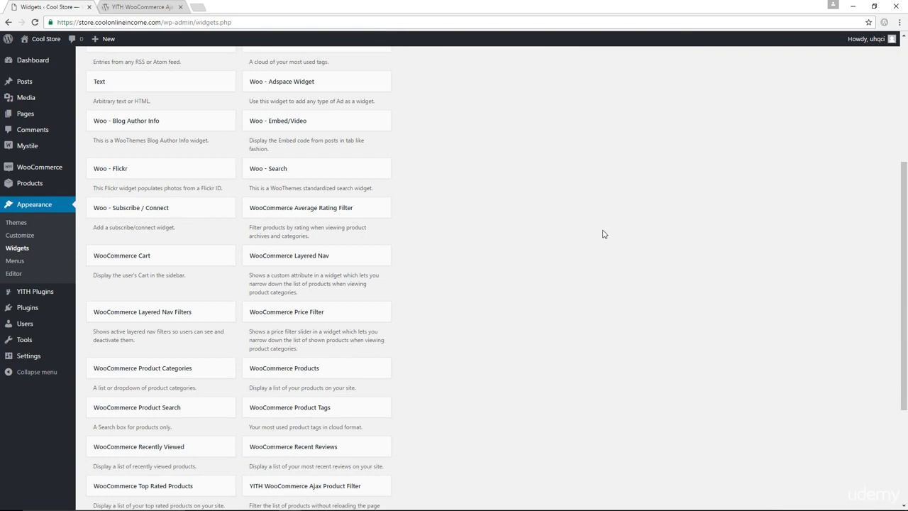
{"action": "scroll", "scroll_direction": "down", "scroll_amount": 3}
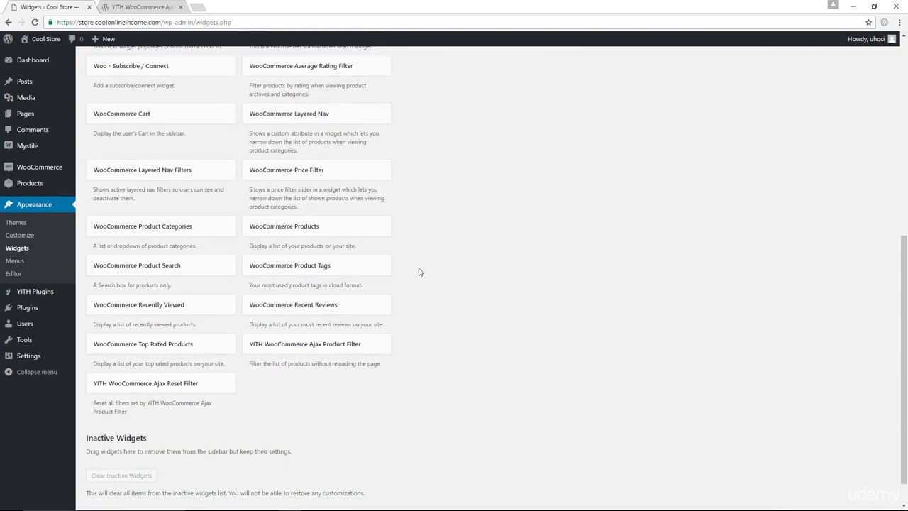
{"action": "mouse_move", "coordinate": [309, 352]}
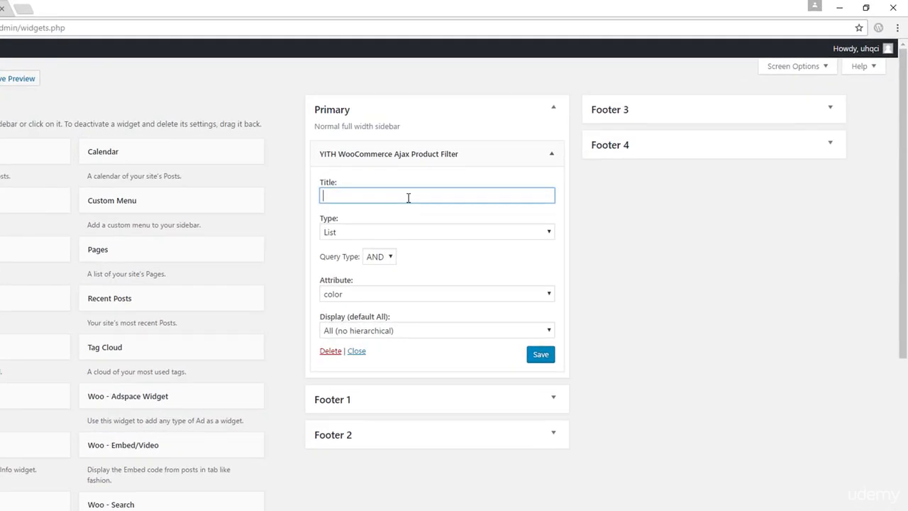
{"action": "mouse_move", "coordinate": [368, 293]}
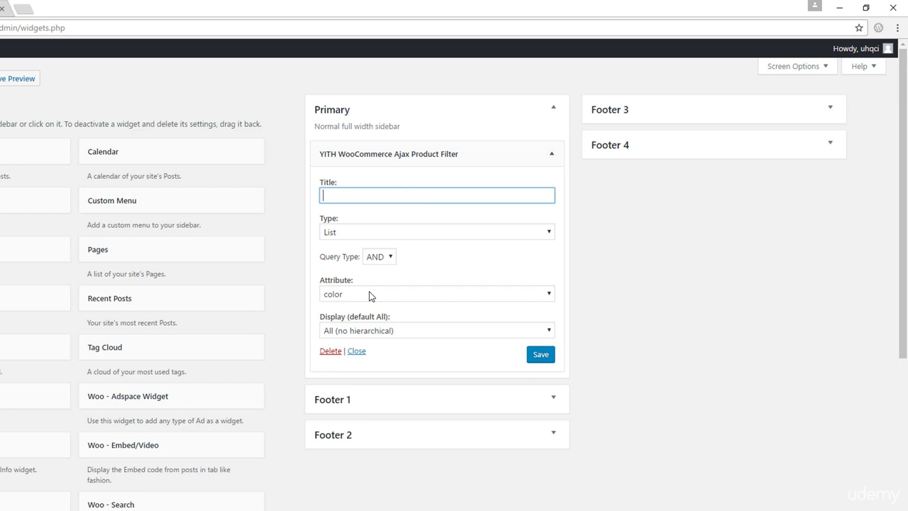
Check the sidebar widget's attribute options and title it 'Filter by Color'
{"action": "left_click", "coordinate": [437, 293]}
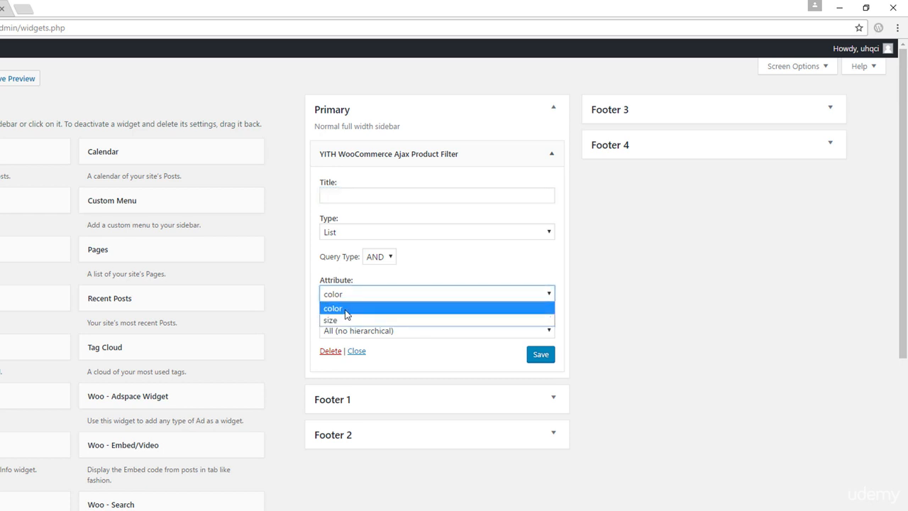
{"action": "mouse_move", "coordinate": [355, 320]}
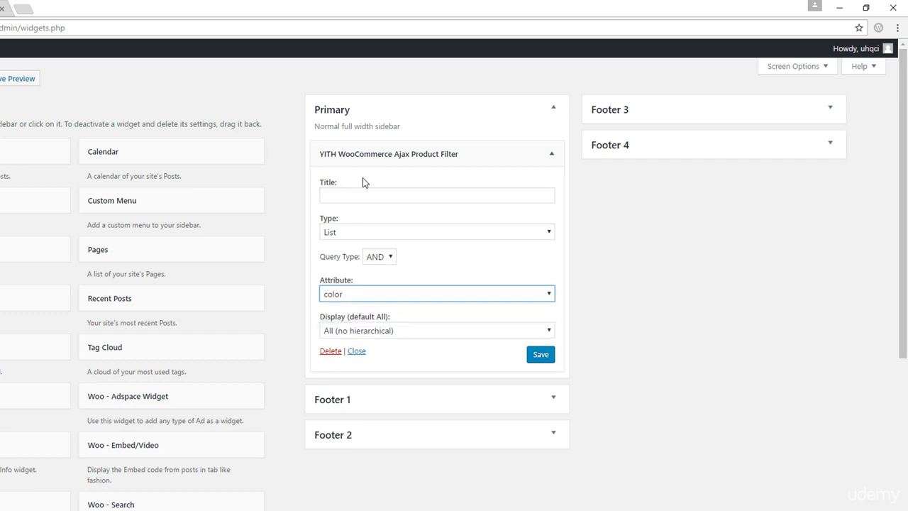
{"action": "left_click", "coordinate": [436, 195]}
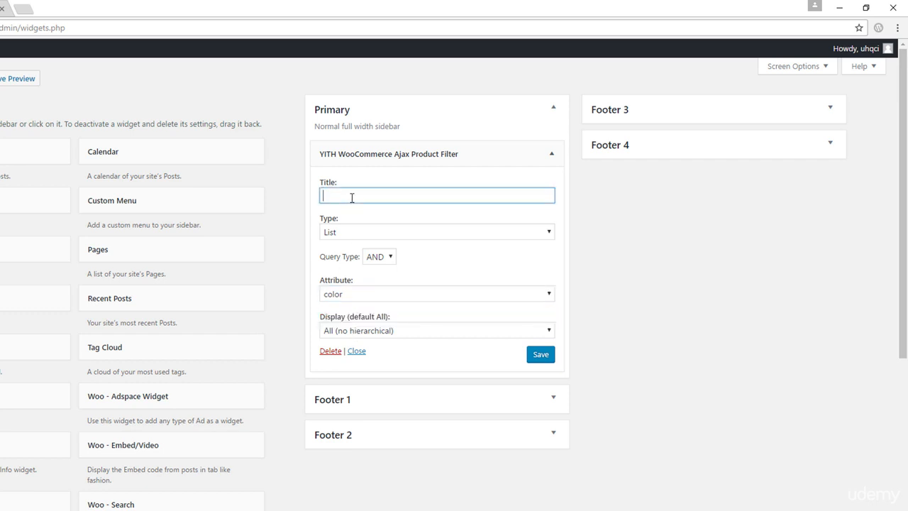
{"action": "type", "text": "Filter by"}
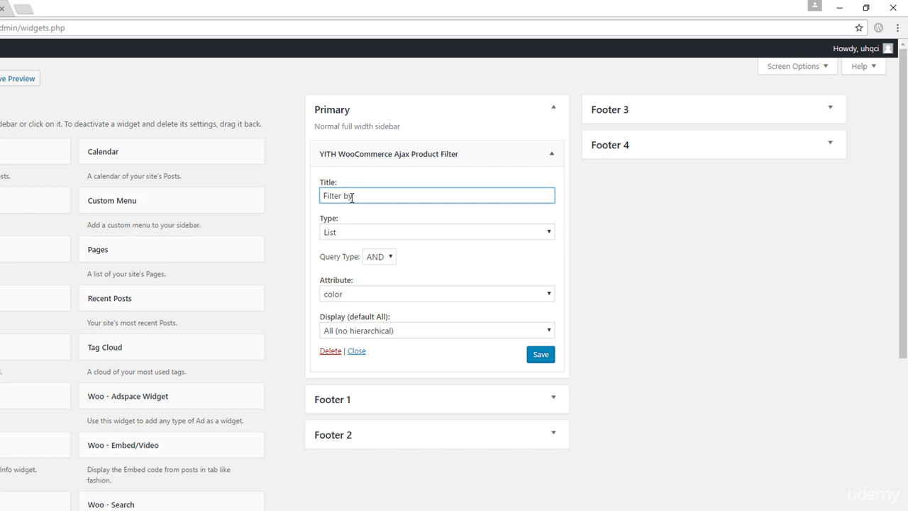
{"action": "type", "text": "Color"}
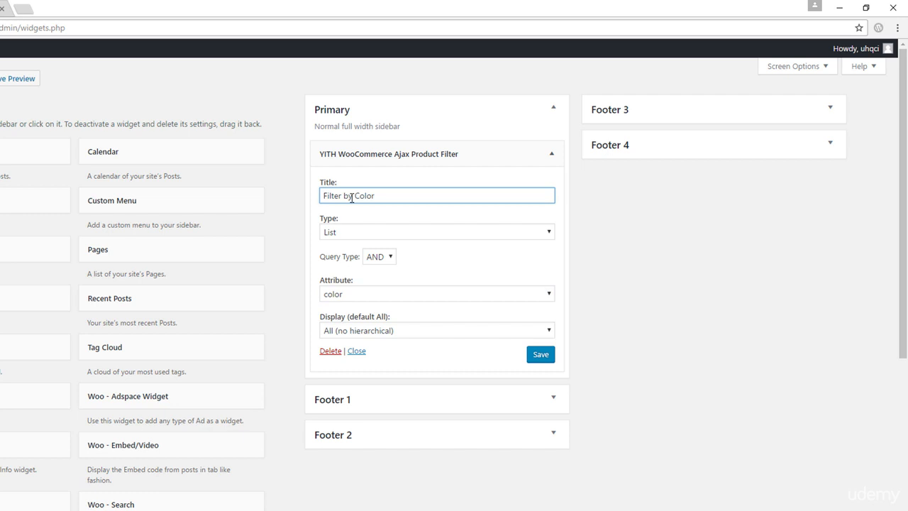
Set the filter type to Color and assign black, blue and green swatches to those terms
{"action": "left_click", "coordinate": [436, 231]}
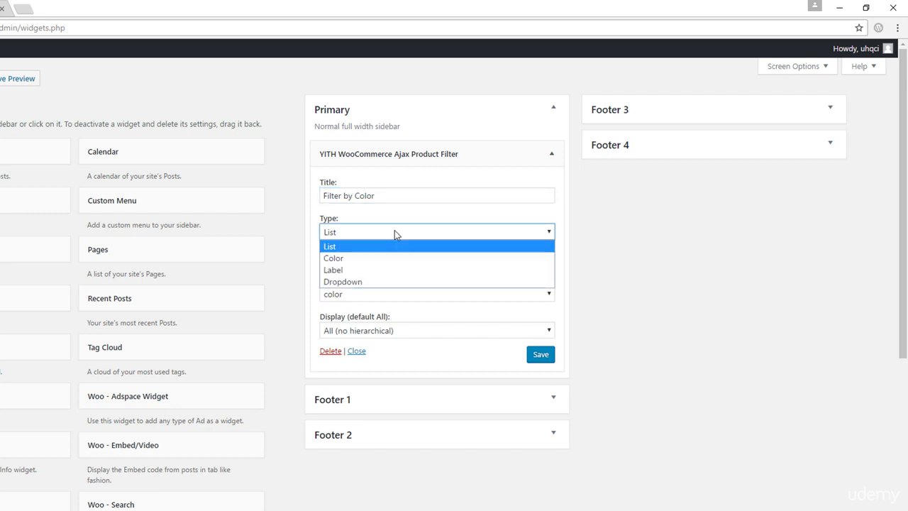
{"action": "mouse_move", "coordinate": [368, 257]}
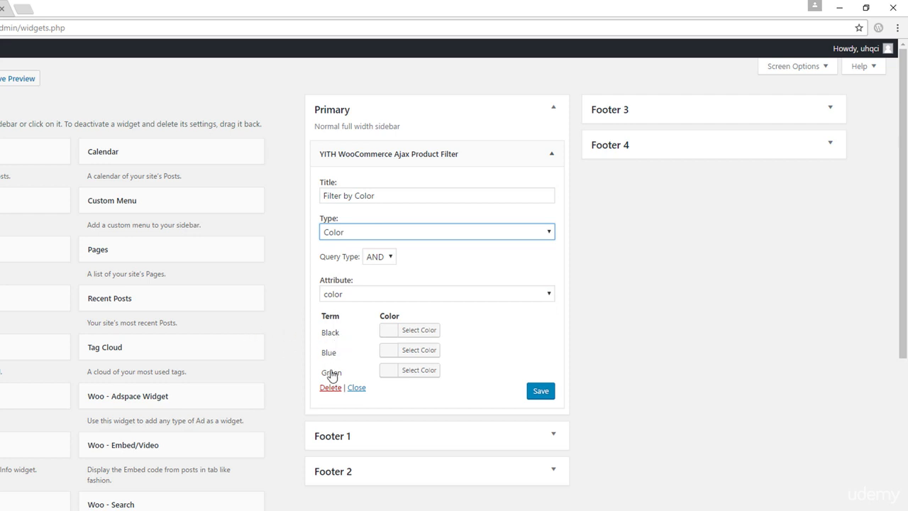
{"action": "mouse_move", "coordinate": [396, 344]}
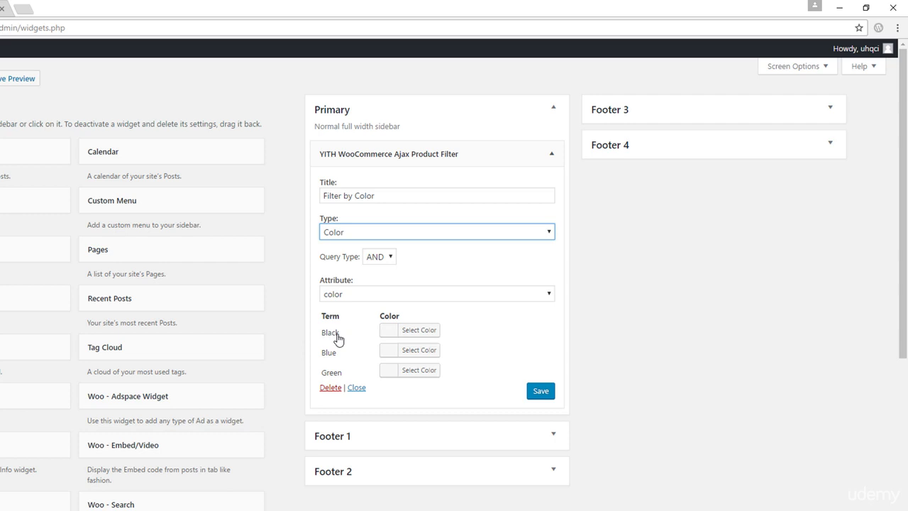
{"action": "left_click", "coordinate": [410, 330]}
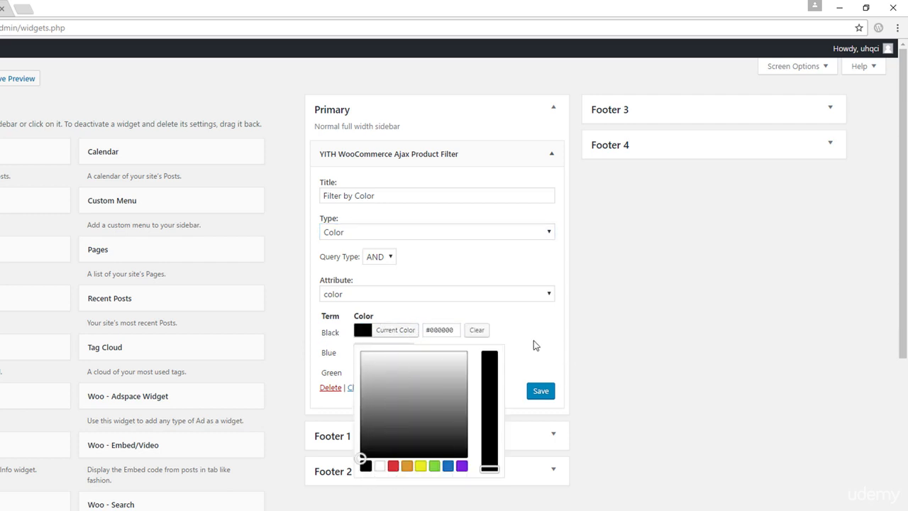
{"action": "left_click", "coordinate": [448, 486]}
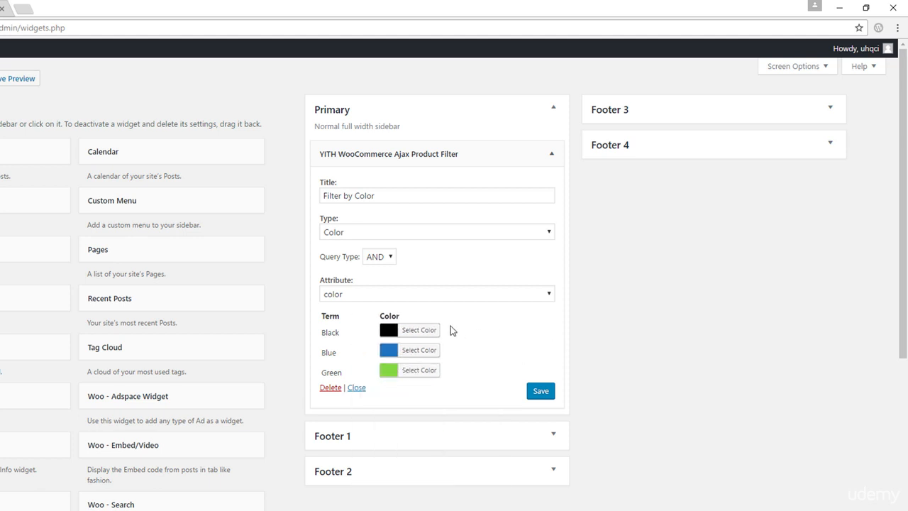
{"action": "mouse_move", "coordinate": [359, 334]}
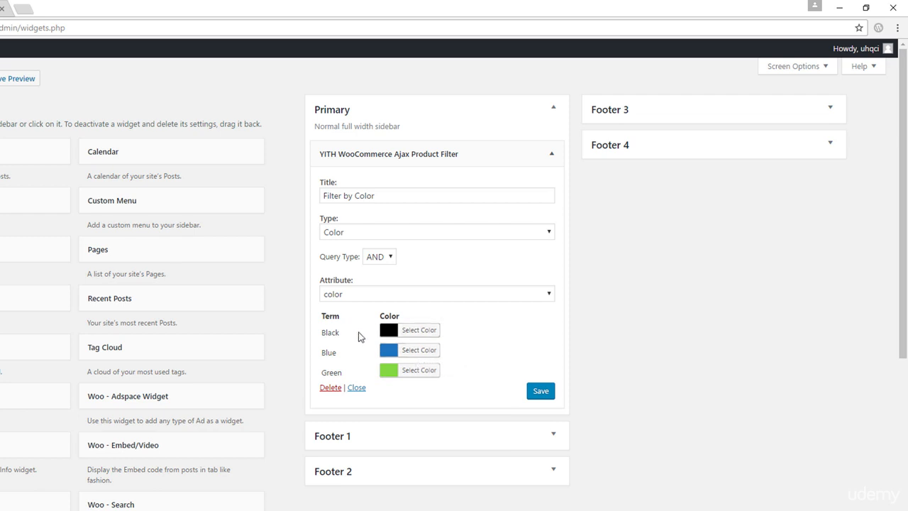
{"action": "mouse_move", "coordinate": [356, 329]}
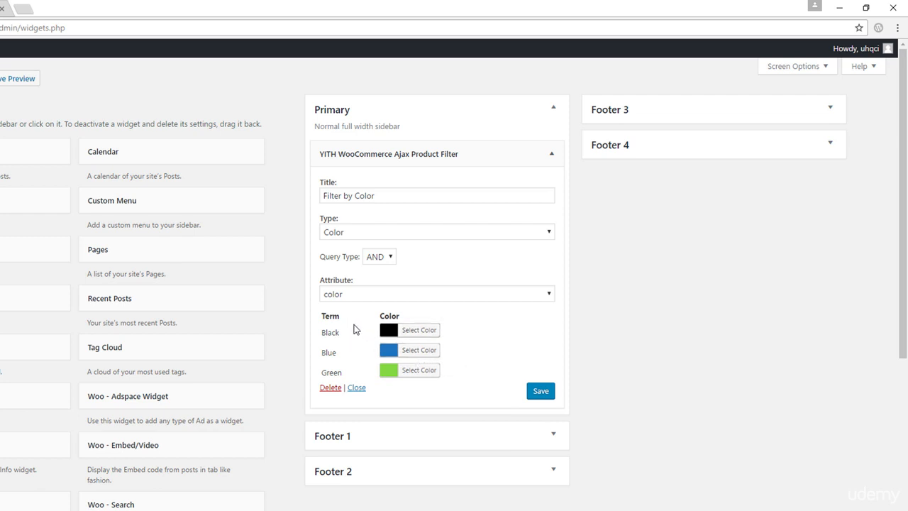
{"action": "mouse_move", "coordinate": [393, 292]}
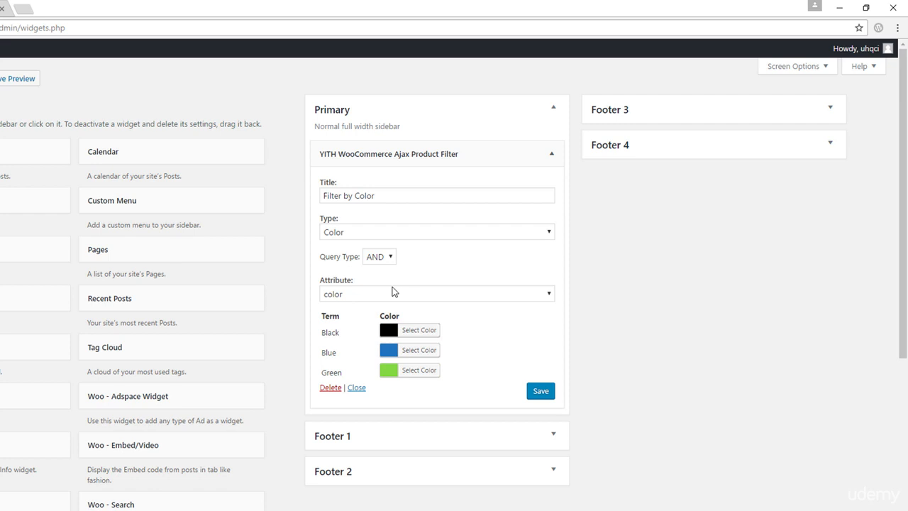
Switch the colour filter's query type from AND to OR and save the widget
{"action": "left_click", "coordinate": [378, 256]}
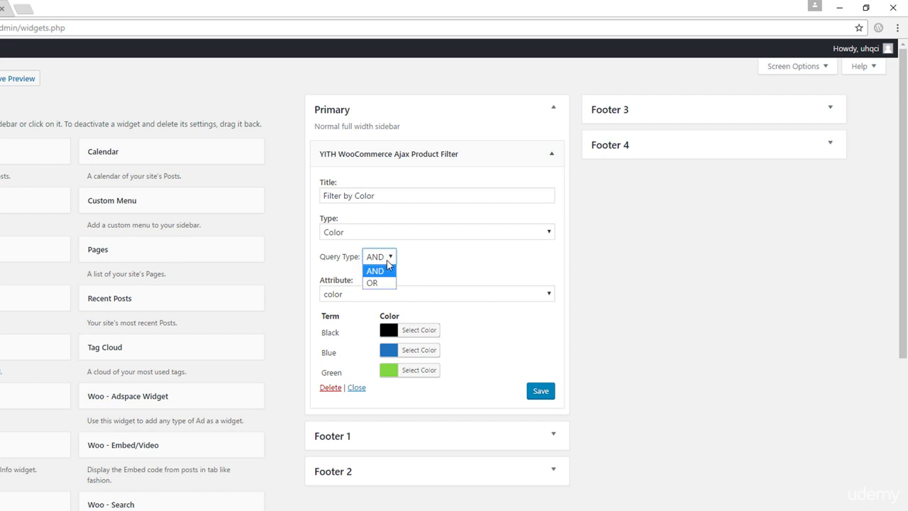
{"action": "mouse_move", "coordinate": [376, 282]}
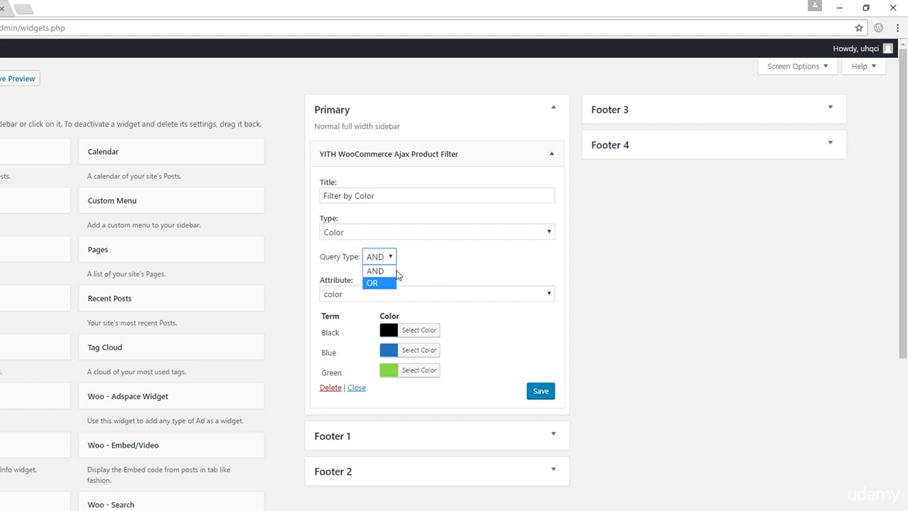
{"action": "left_click", "coordinate": [371, 283]}
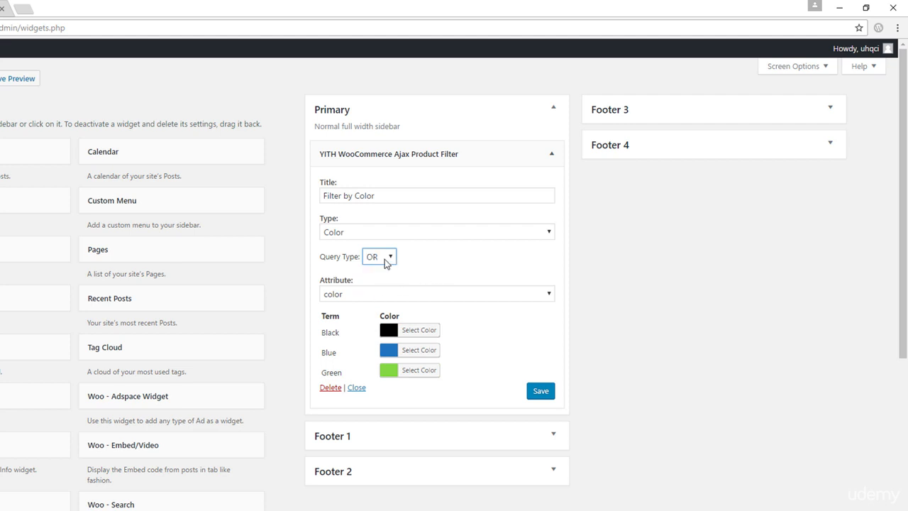
{"action": "left_click", "coordinate": [540, 391]}
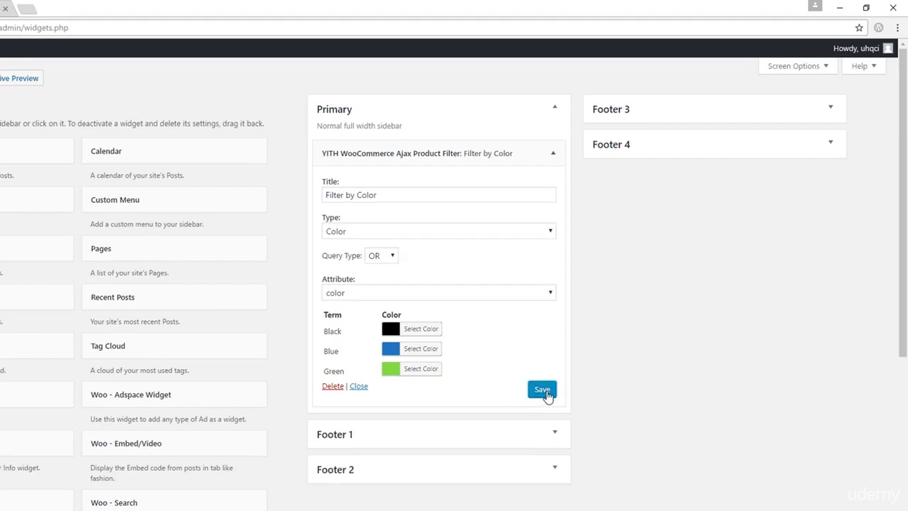
{"action": "right_click", "coordinate": [39, 39]}
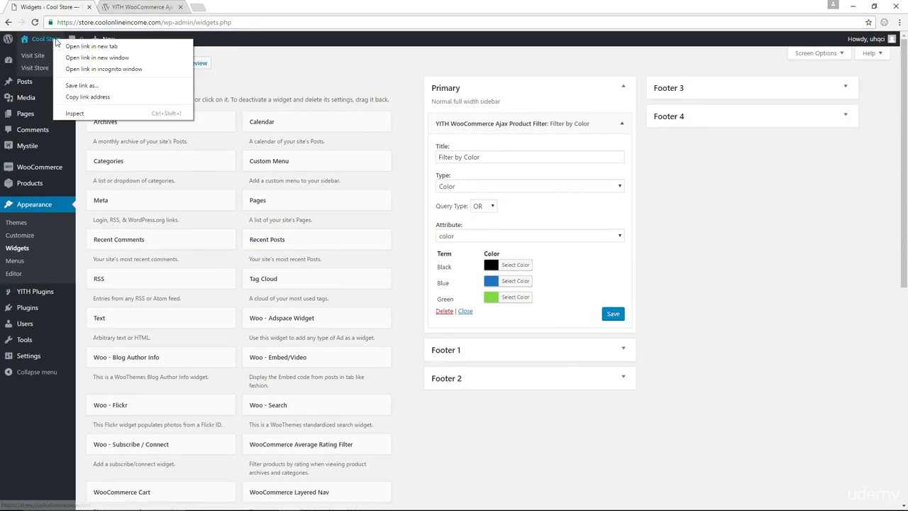
Open the storefront Shop in a new tab and filter by green, blue and black (9 results)
{"action": "left_click", "coordinate": [92, 45]}
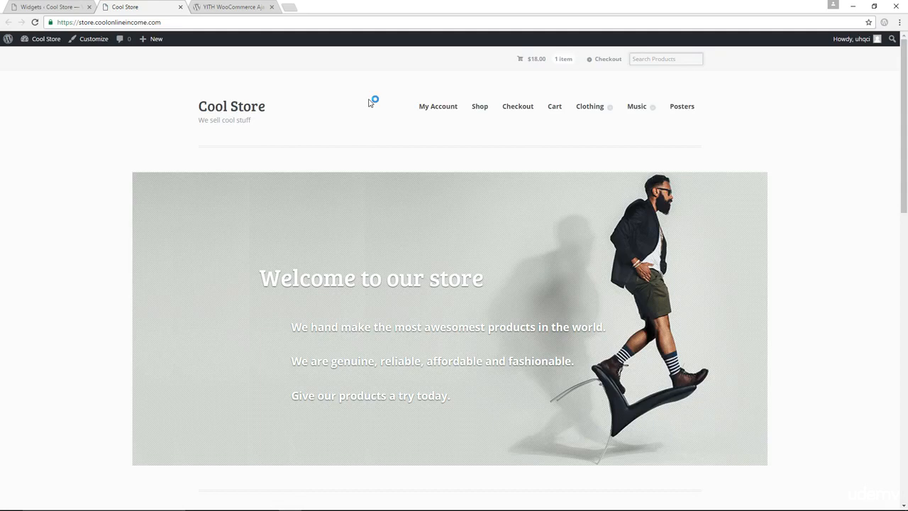
{"action": "left_click", "coordinate": [479, 105]}
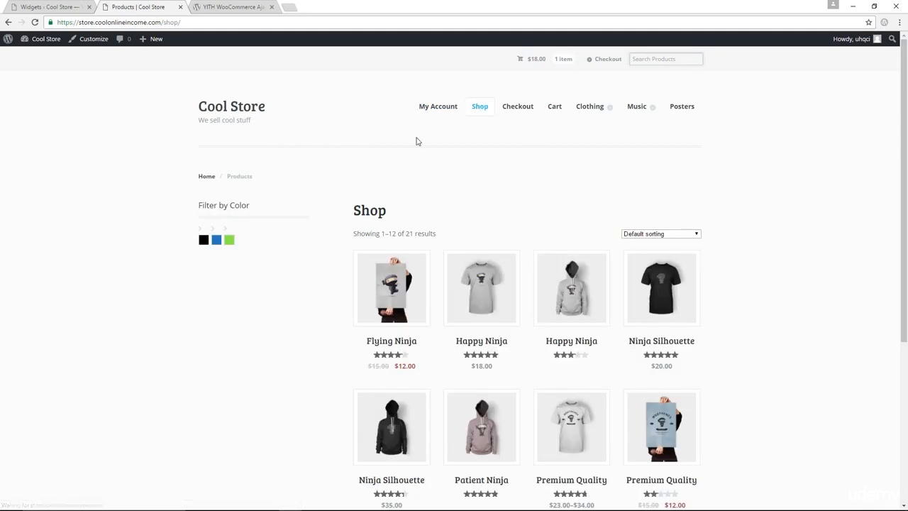
{"action": "mouse_move", "coordinate": [216, 240]}
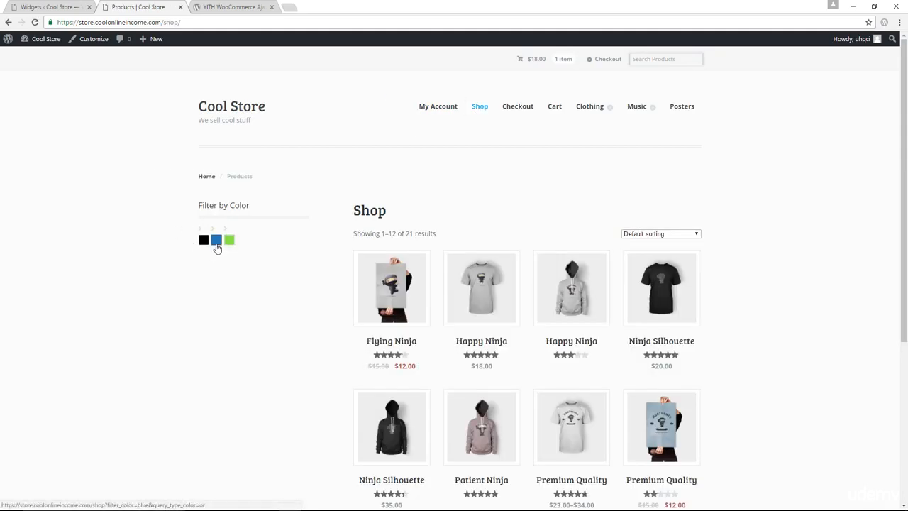
{"action": "mouse_move", "coordinate": [229, 240]}
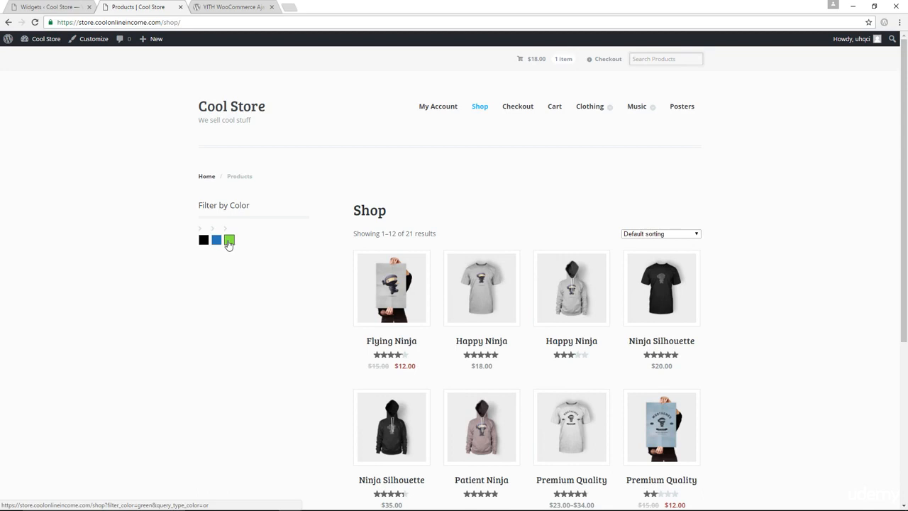
{"action": "mouse_move", "coordinate": [229, 240]}
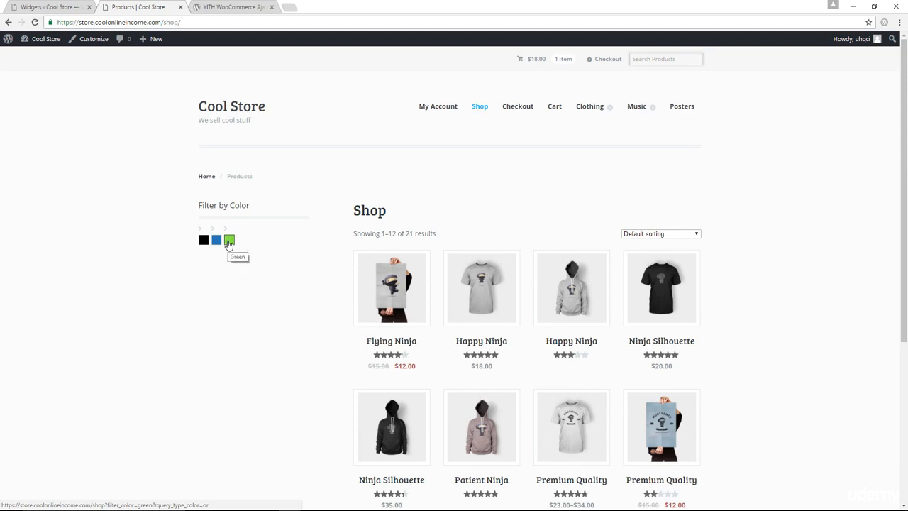
{"action": "left_click", "coordinate": [46, 6]}
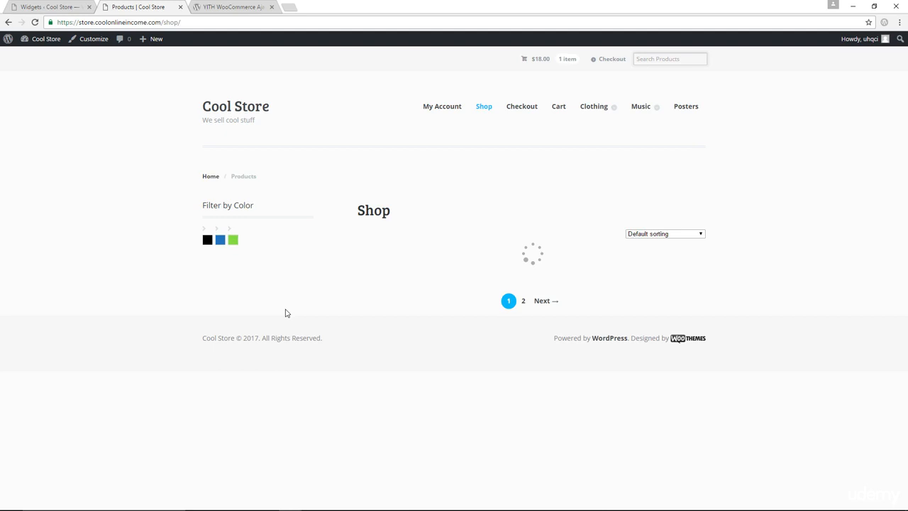
{"action": "left_click", "coordinate": [234, 239]}
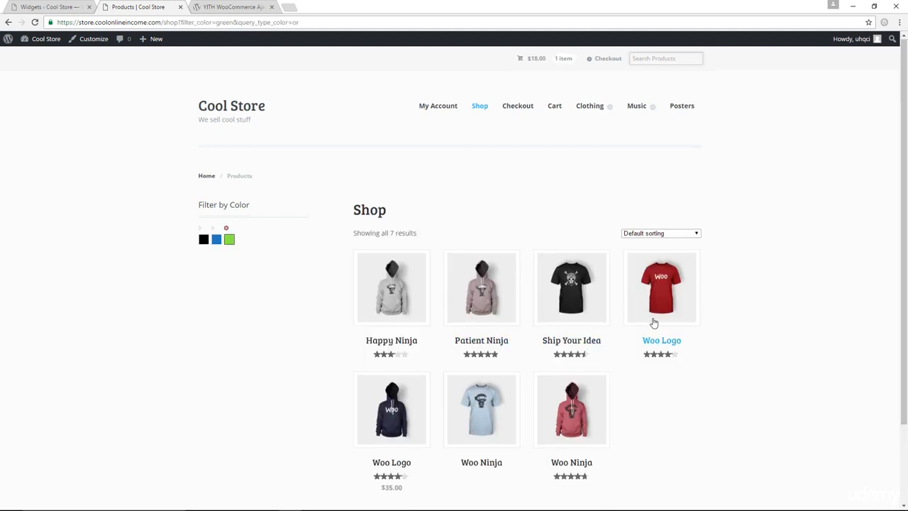
{"action": "scroll", "scroll_direction": "down", "scroll_amount": 3}
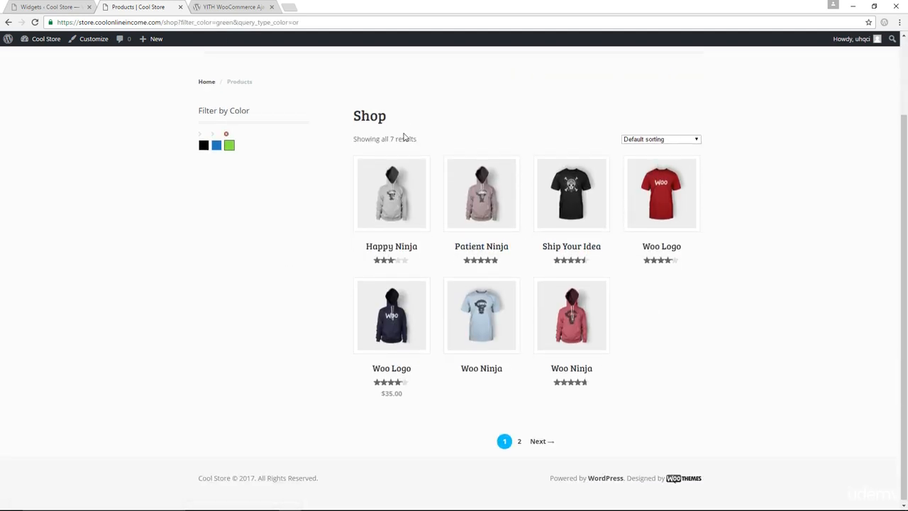
{"action": "mouse_move", "coordinate": [319, 169]}
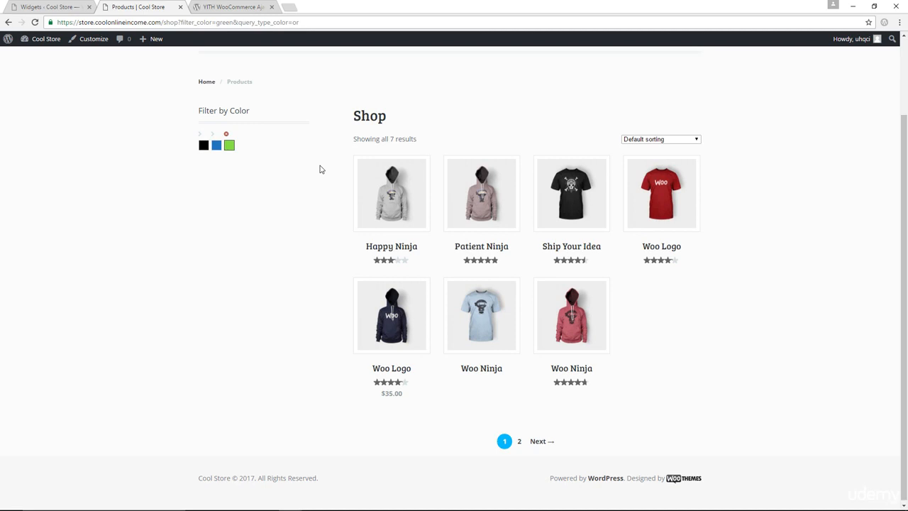
{"action": "left_click", "coordinate": [216, 145]}
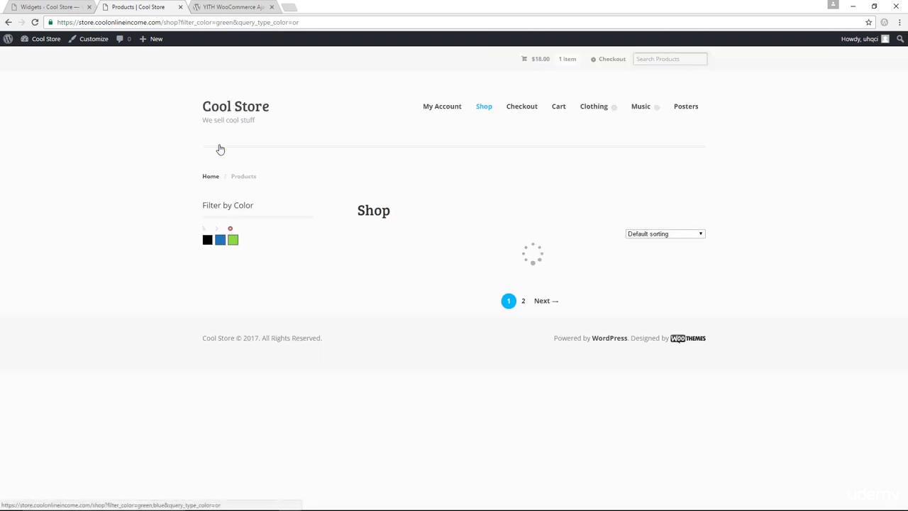
{"action": "left_click", "coordinate": [220, 239]}
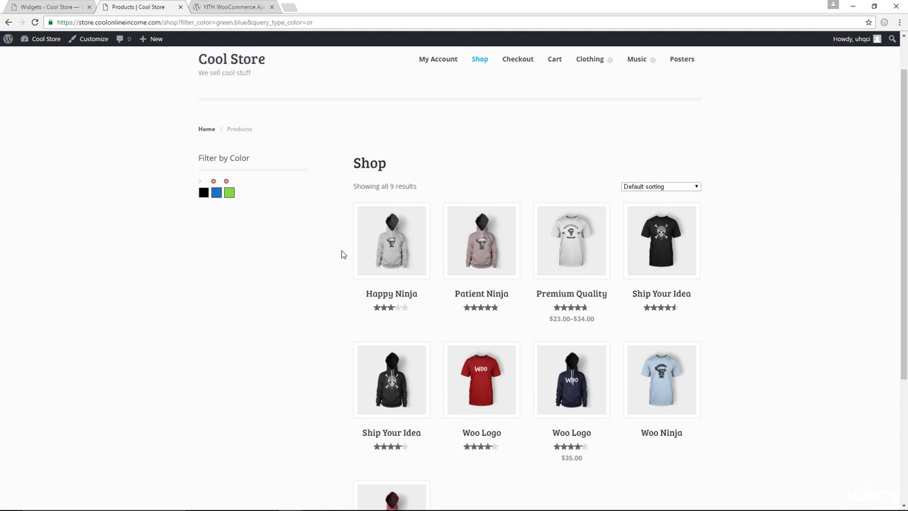
{"action": "mouse_move", "coordinate": [325, 258]}
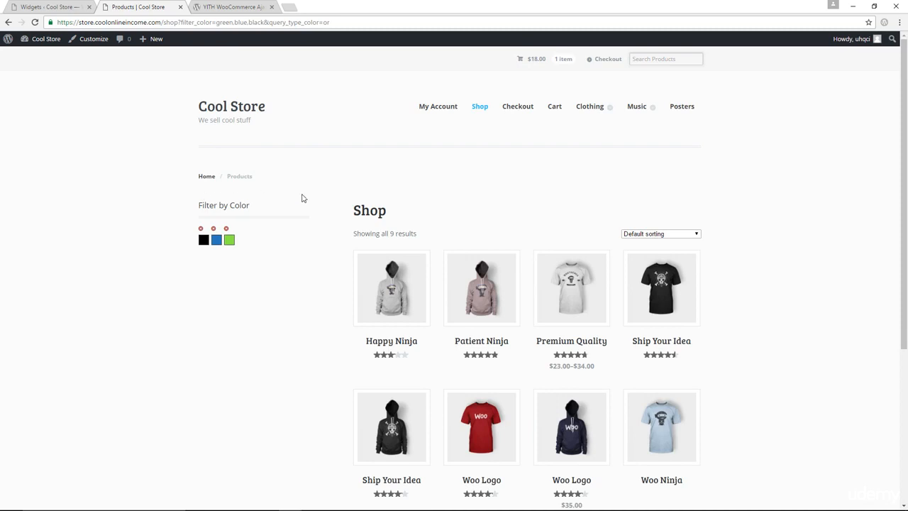
{"action": "scroll", "scroll_direction": "down", "scroll_amount": 3}
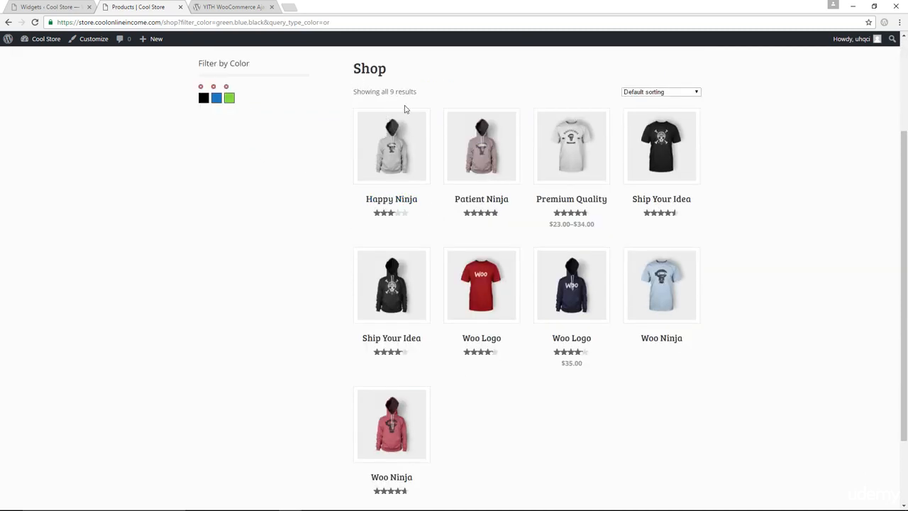
{"action": "scroll", "scroll_direction": "up", "scroll_amount": 3}
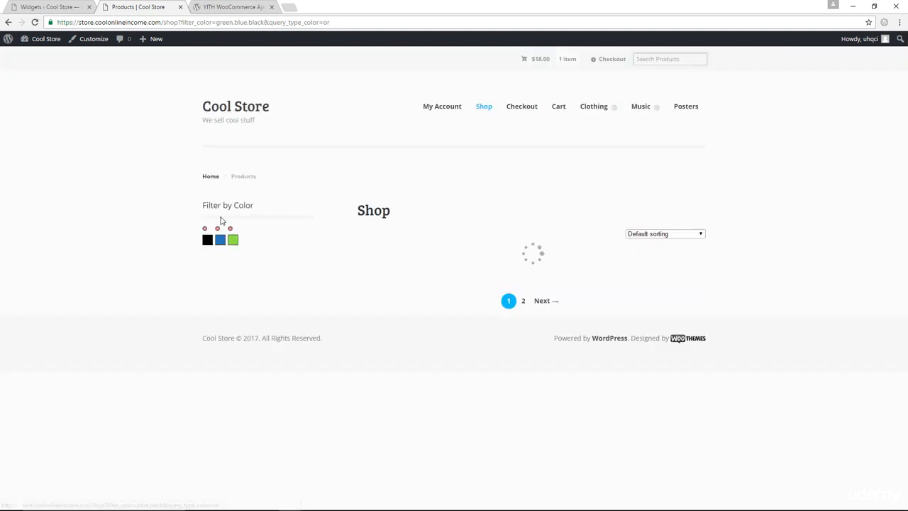
Set the Filter by Color query type to AND in Widgets and save it
{"action": "left_click", "coordinate": [220, 239]}
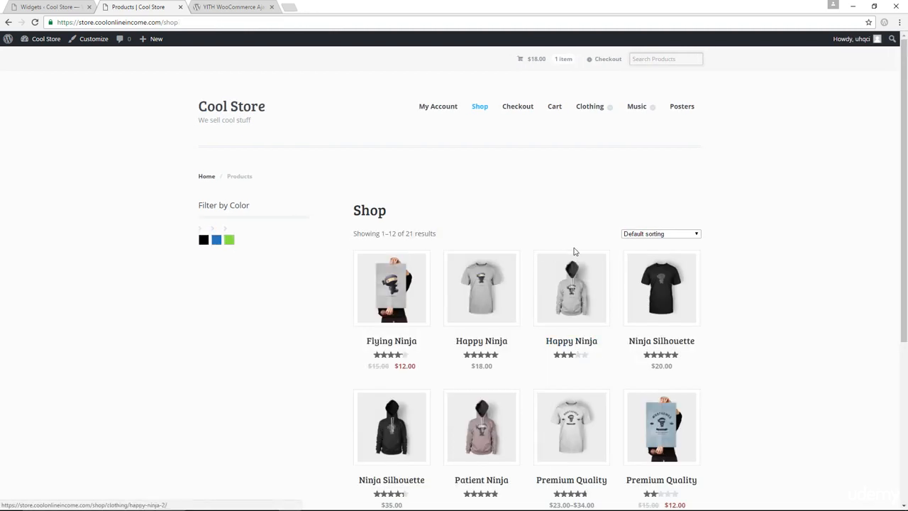
{"action": "scroll", "scroll_direction": "down", "scroll_amount": 3}
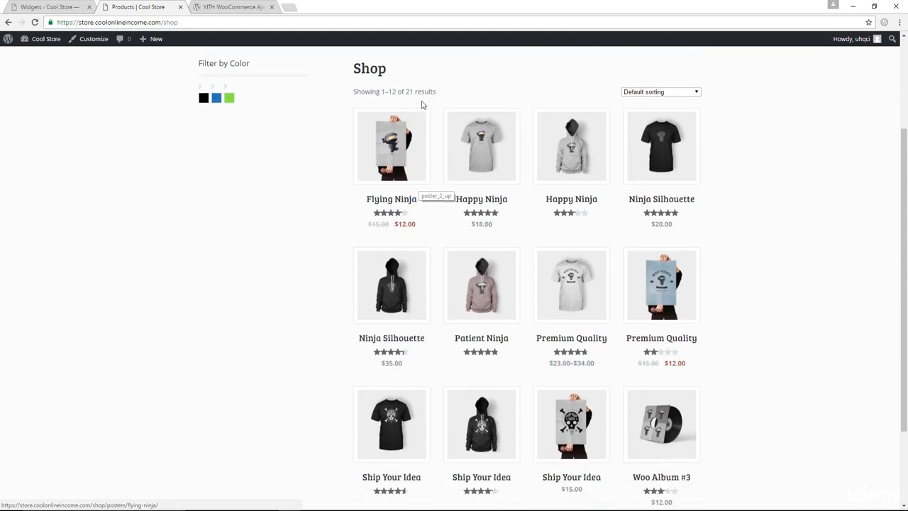
{"action": "mouse_move", "coordinate": [410, 147]}
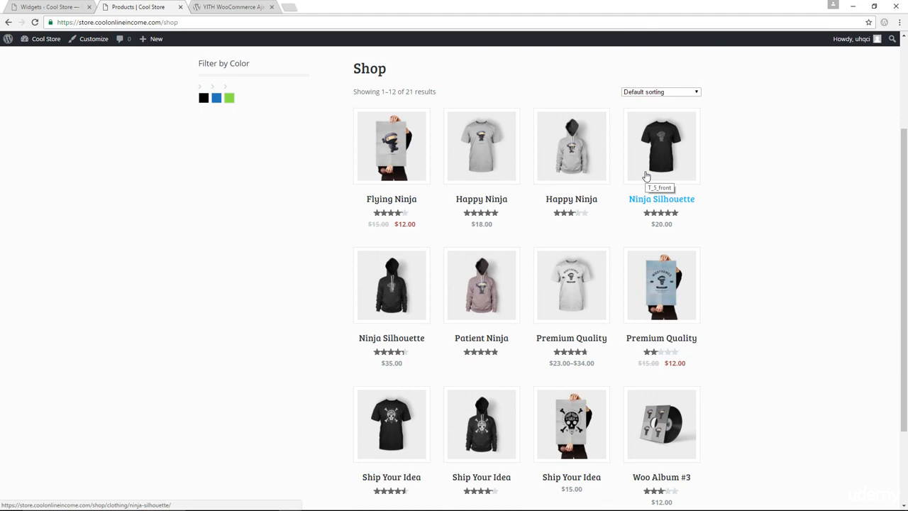
{"action": "mouse_move", "coordinate": [532, 257]}
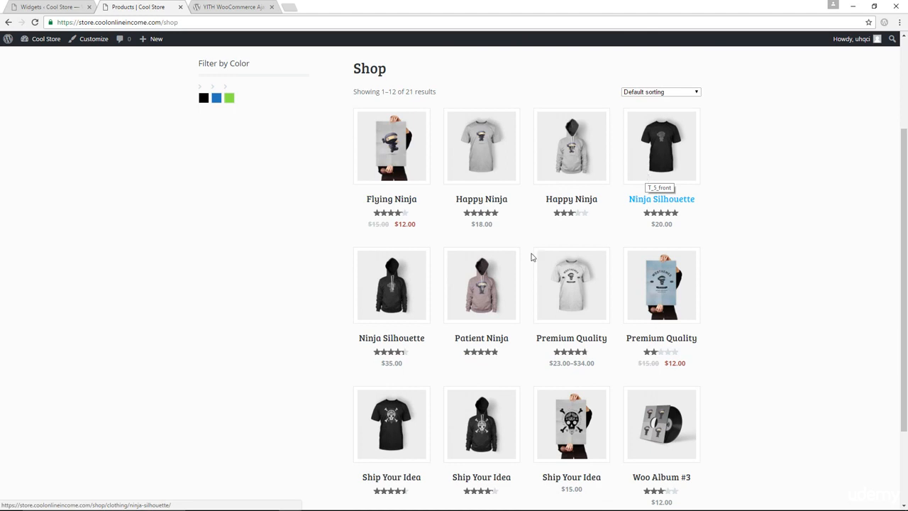
{"action": "scroll", "scroll_direction": "up", "scroll_amount": 3}
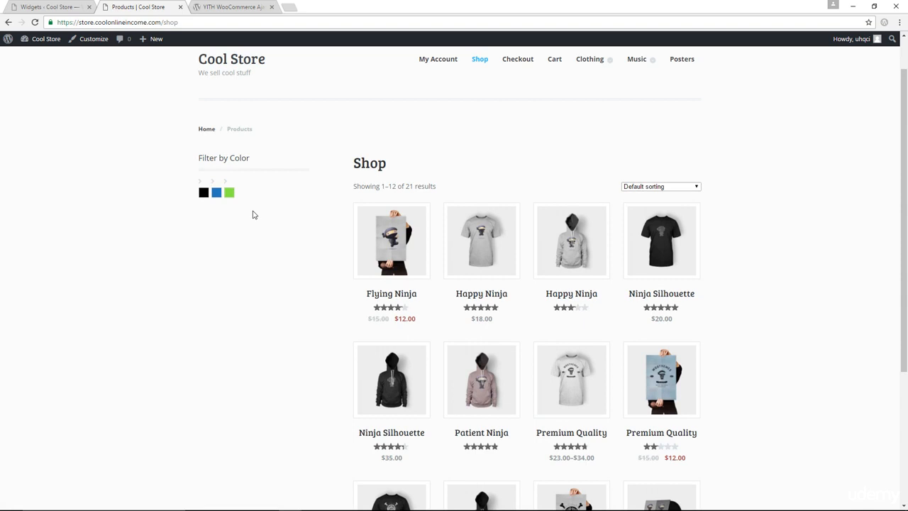
{"action": "mouse_move", "coordinate": [363, 224]}
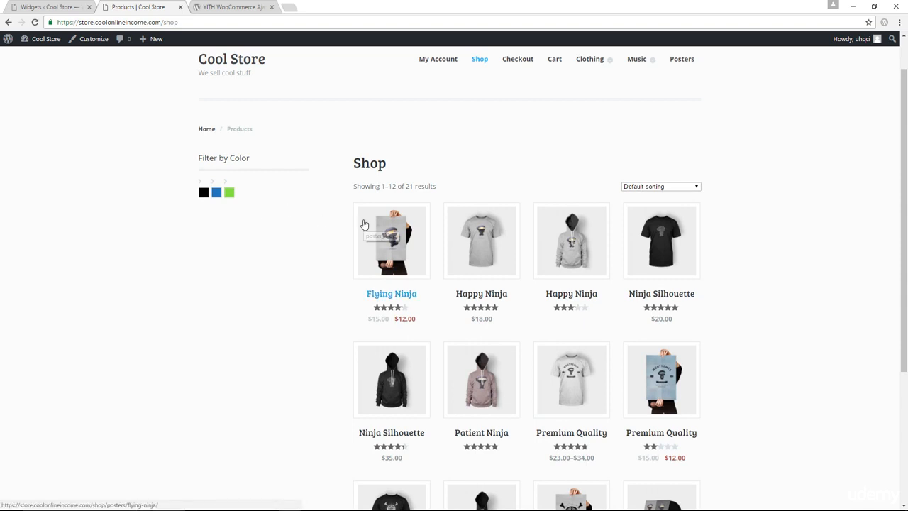
{"action": "mouse_move", "coordinate": [380, 235]}
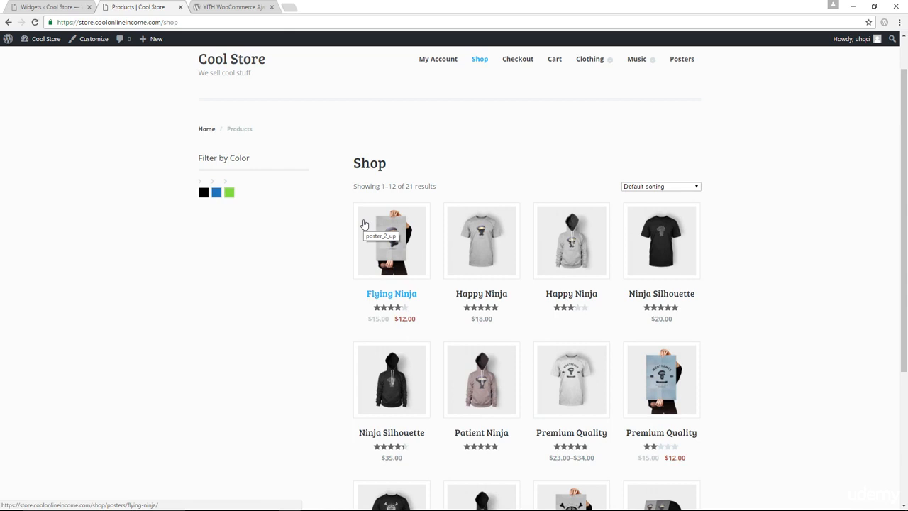
{"action": "mouse_move", "coordinate": [222, 173]}
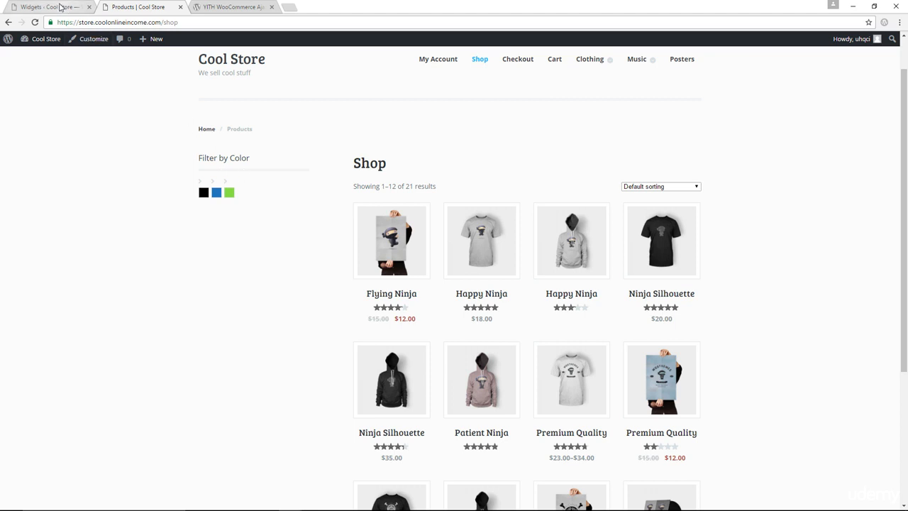
{"action": "left_click", "coordinate": [46, 7]}
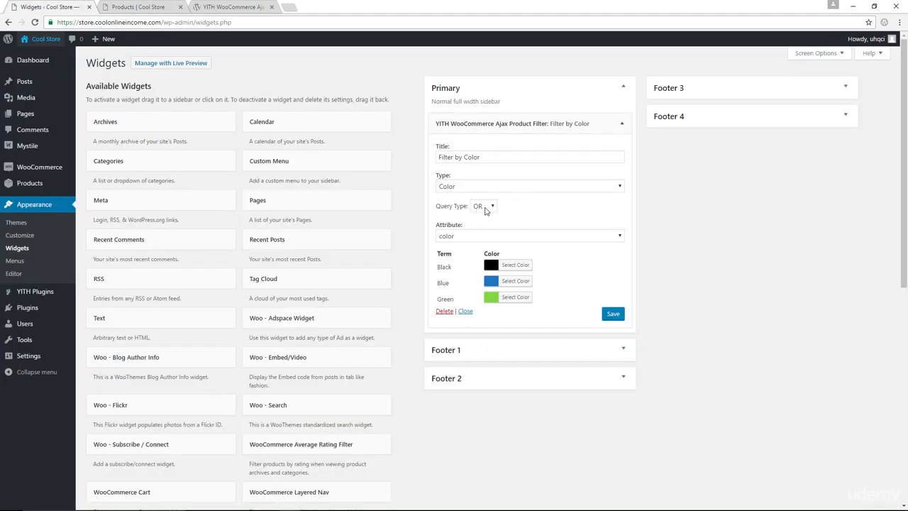
{"action": "left_click", "coordinate": [484, 205]}
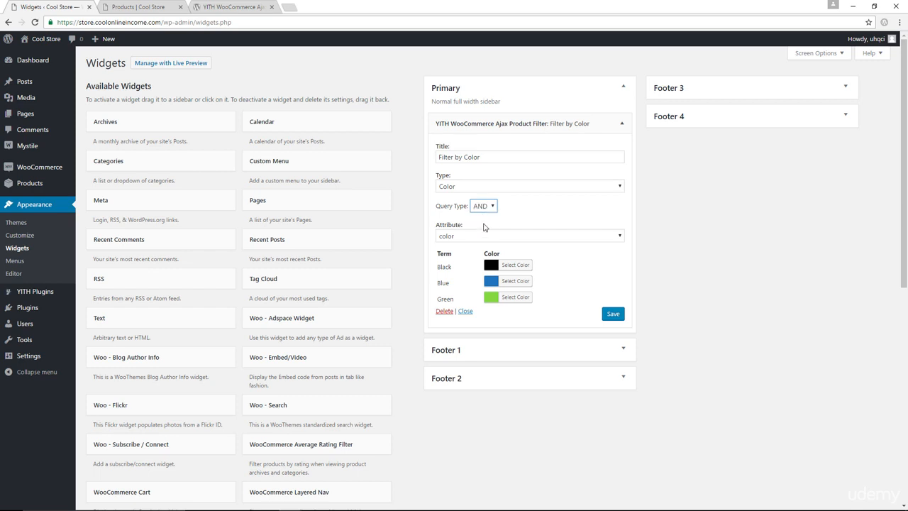
{"action": "left_click", "coordinate": [612, 314]}
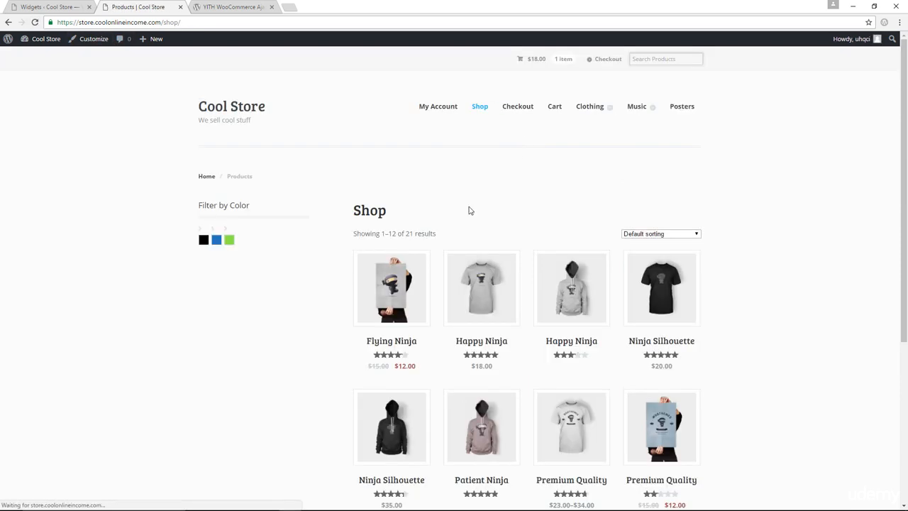
{"action": "mouse_move", "coordinate": [236, 253]}
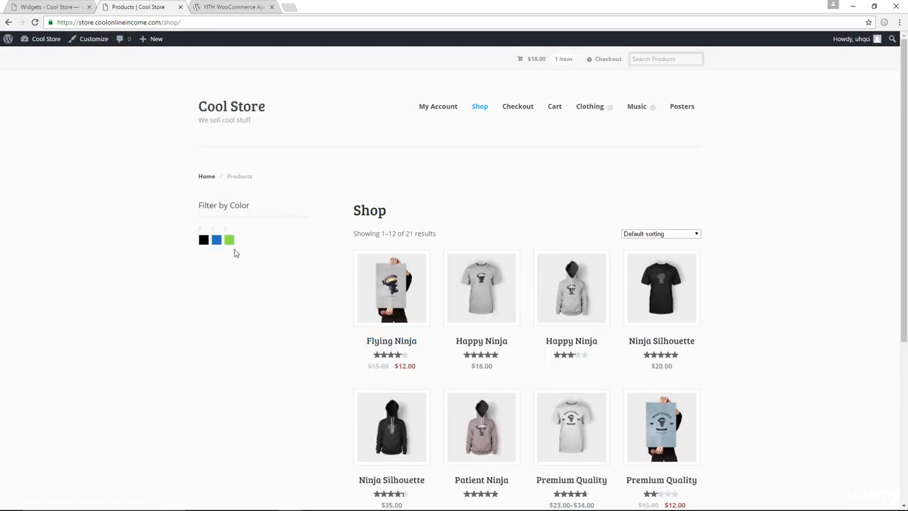
Stack green, blue and black colour filters on the Shop, leaving only the Woo Logo hoodie
{"action": "left_click", "coordinate": [229, 239]}
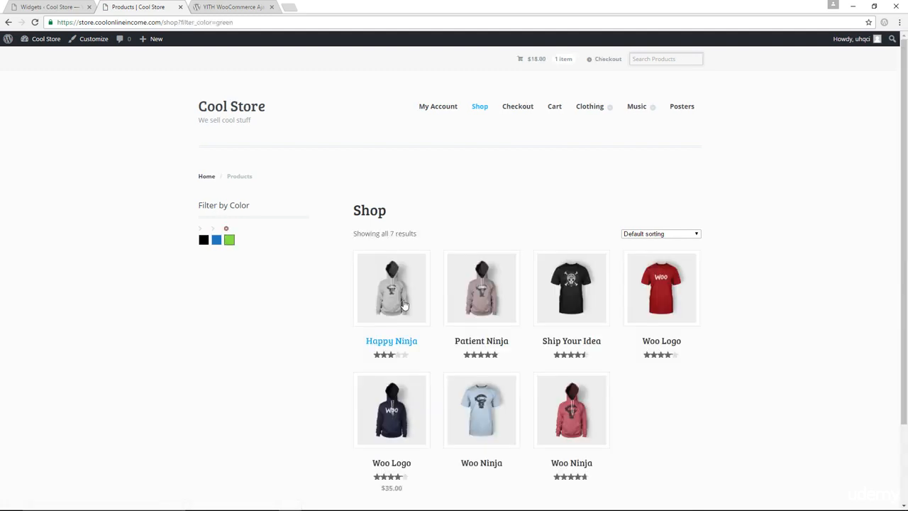
{"action": "scroll", "scroll_direction": "down", "scroll_amount": 3}
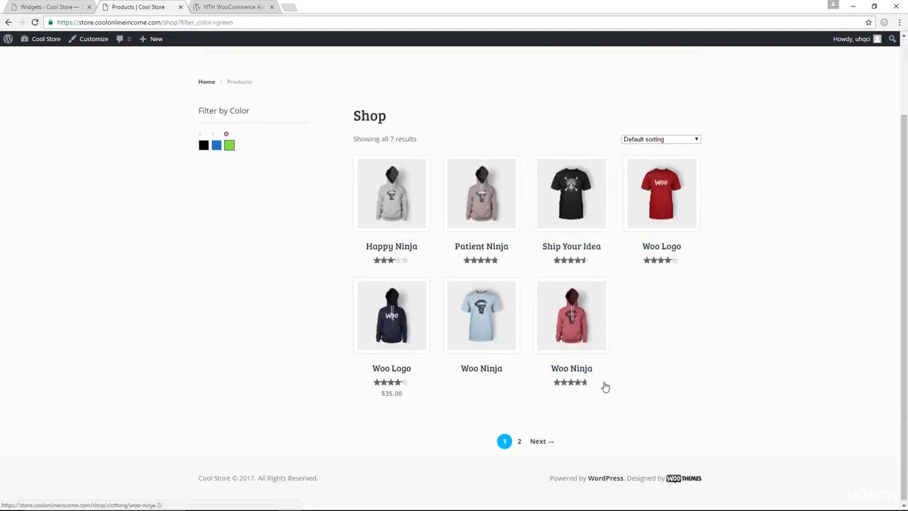
{"action": "mouse_move", "coordinate": [398, 138]}
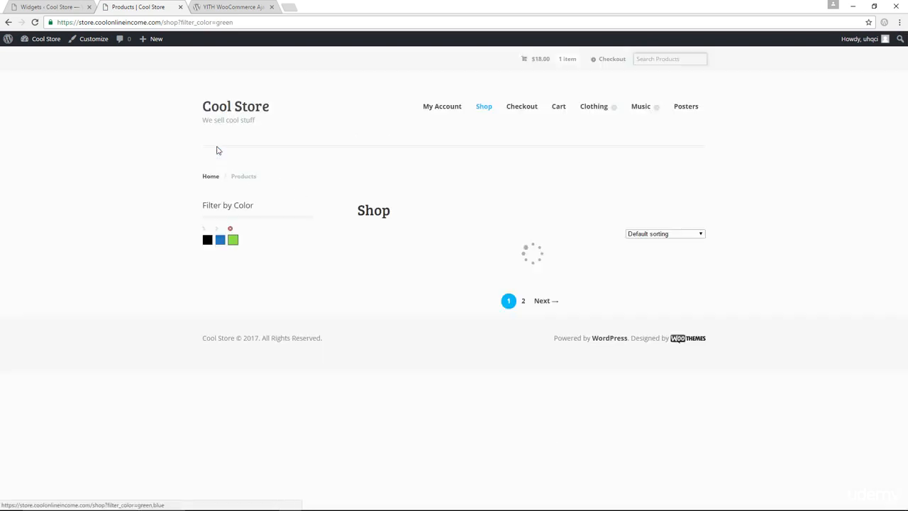
{"action": "left_click", "coordinate": [220, 239]}
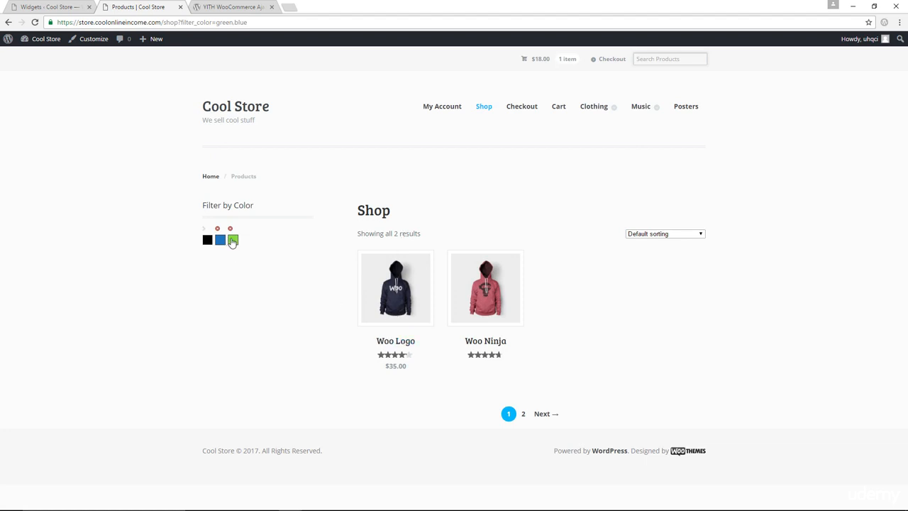
{"action": "mouse_move", "coordinate": [276, 331]}
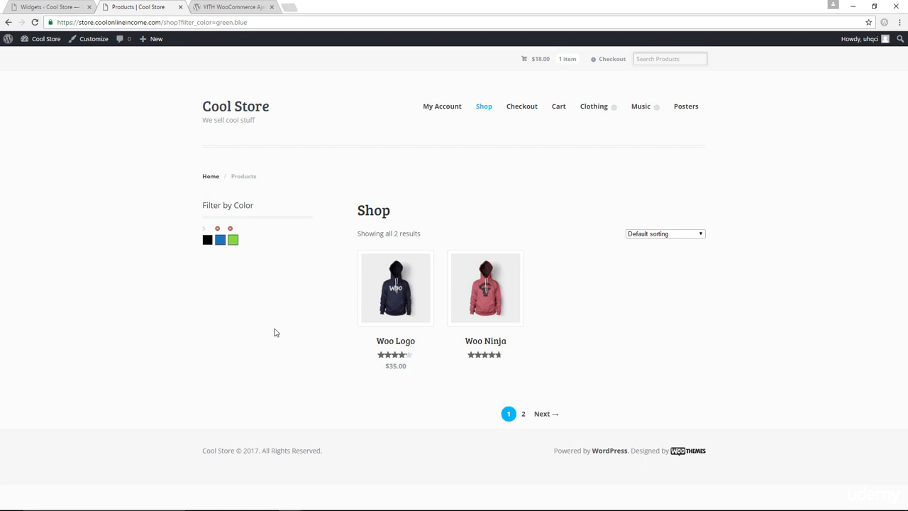
{"action": "mouse_move", "coordinate": [207, 239]}
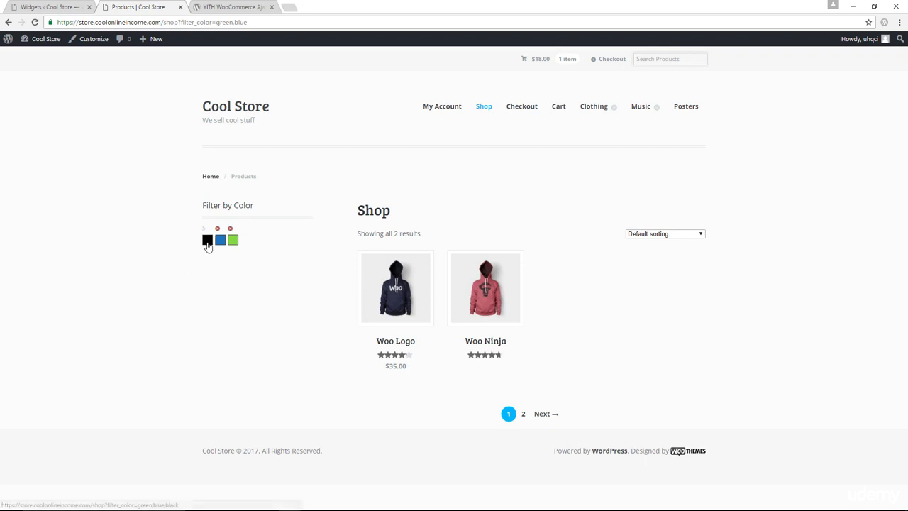
{"action": "left_click", "coordinate": [206, 239]}
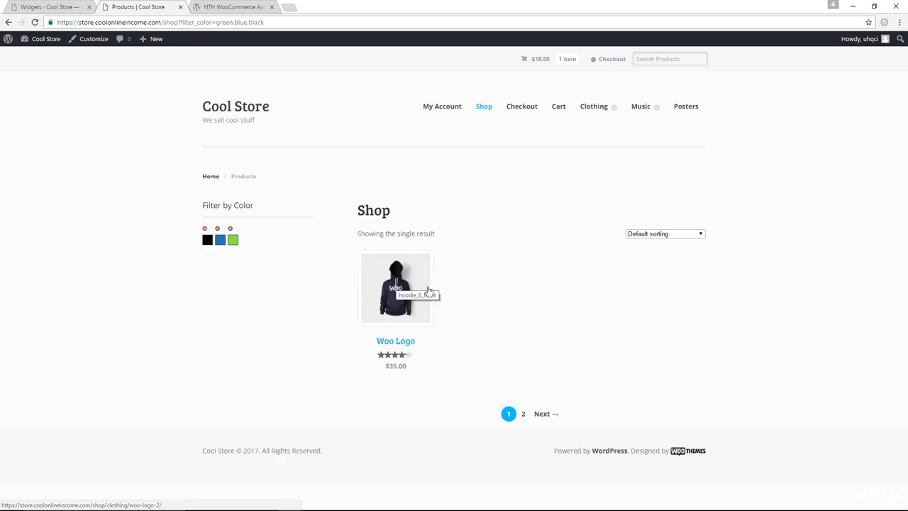
{"action": "mouse_move", "coordinate": [243, 275]}
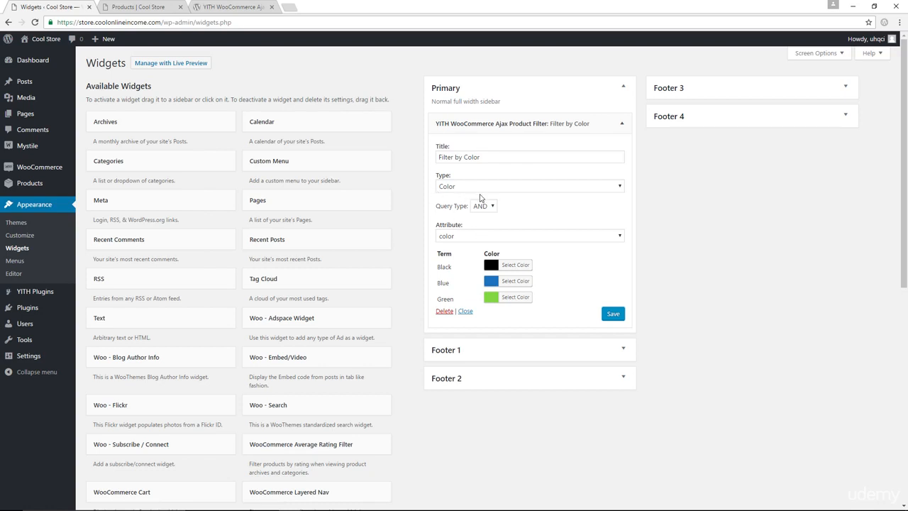
Switch the Filter by Color widget's query type from AND back to OR
{"action": "left_click", "coordinate": [484, 205]}
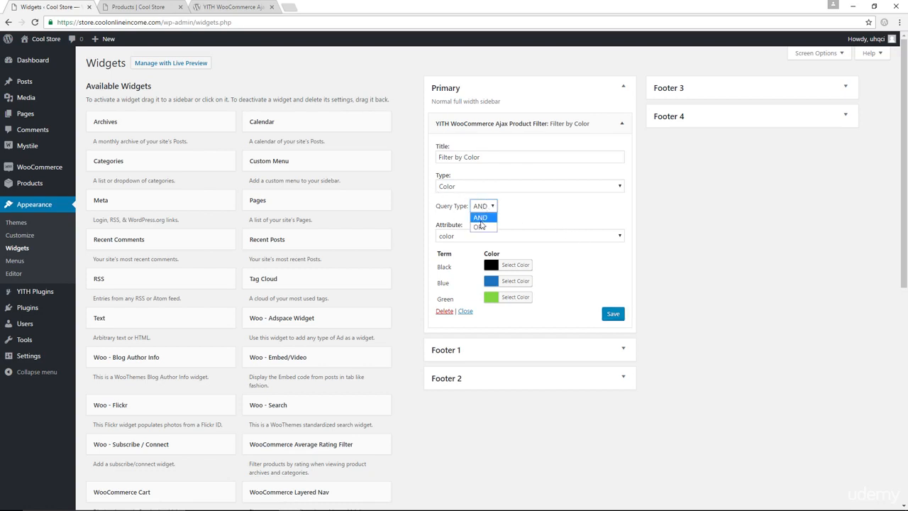
{"action": "left_click", "coordinate": [479, 226]}
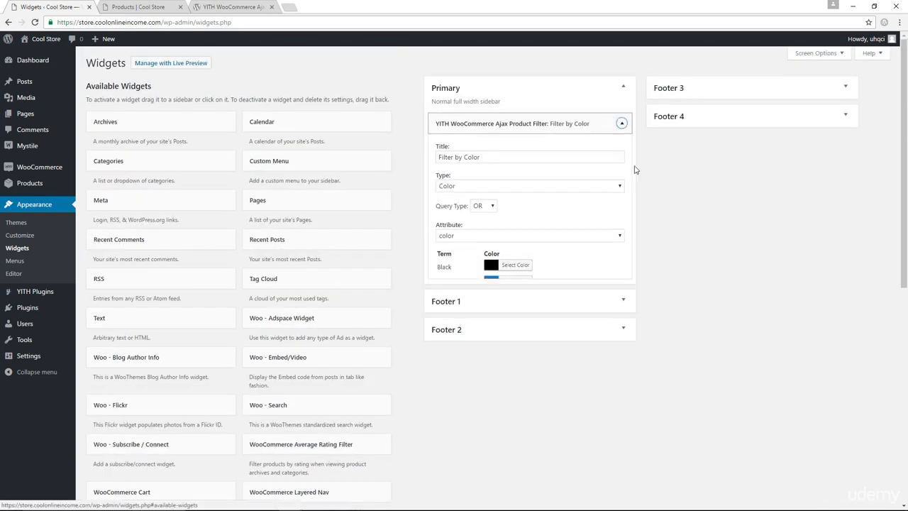
Title the widget 'Filter by Size', base it on the size attribute, and set OR matching
{"action": "scroll", "scroll_direction": "down", "scroll_amount": 3}
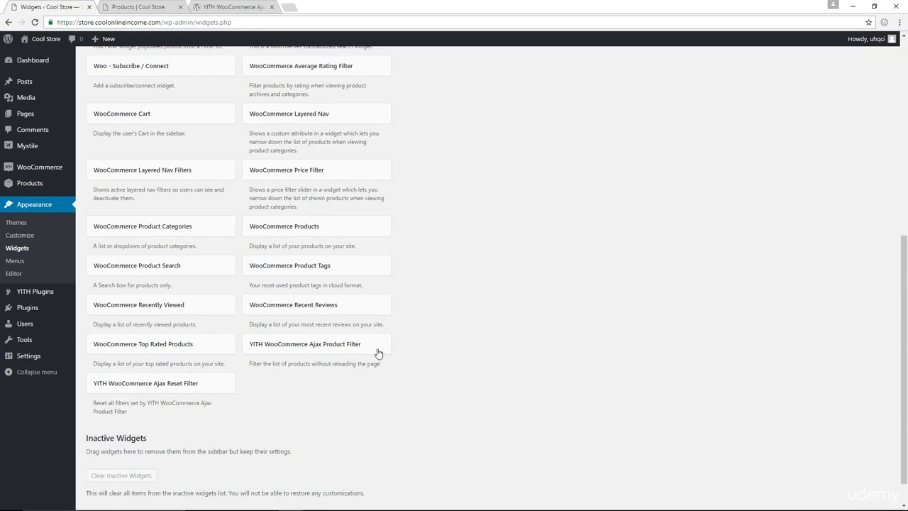
{"action": "scroll", "scroll_direction": "up", "scroll_amount": 3}
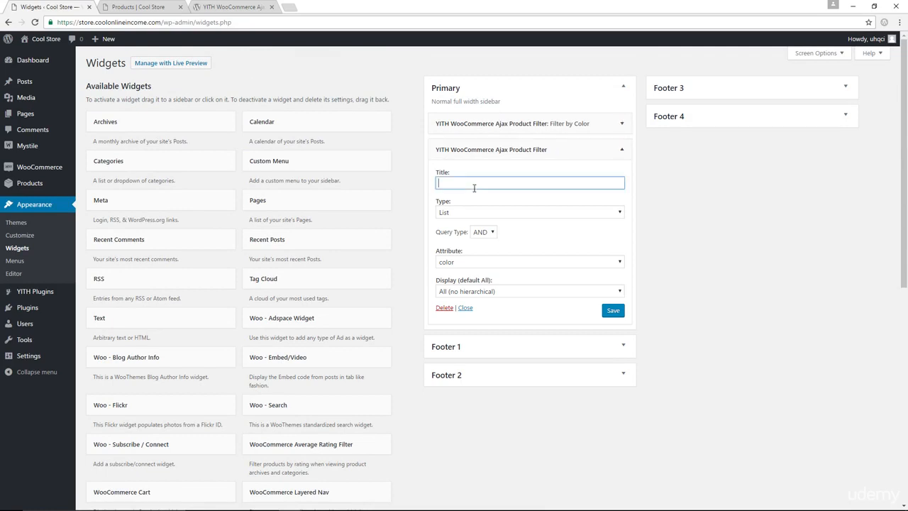
{"action": "type", "text": "F"}
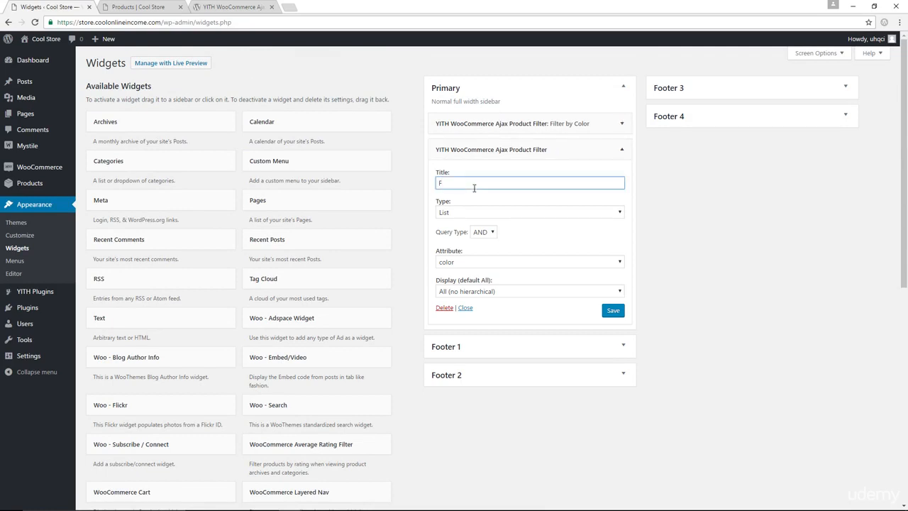
{"action": "type", "text": "i"}
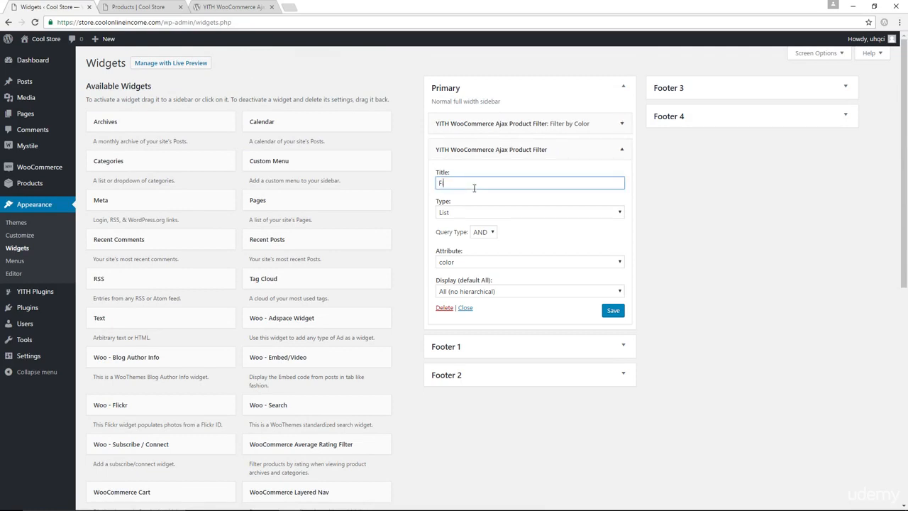
{"action": "type", "text": "Filter by S"}
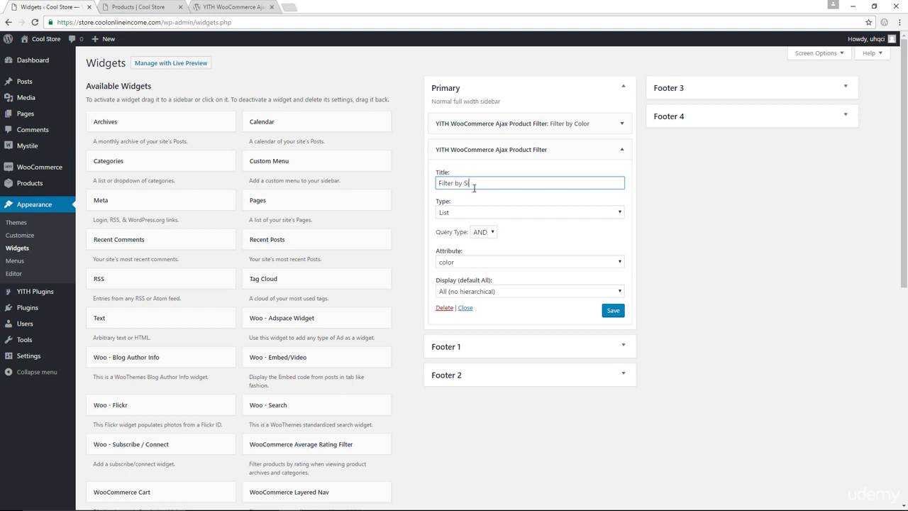
{"action": "type", "text": "ize"}
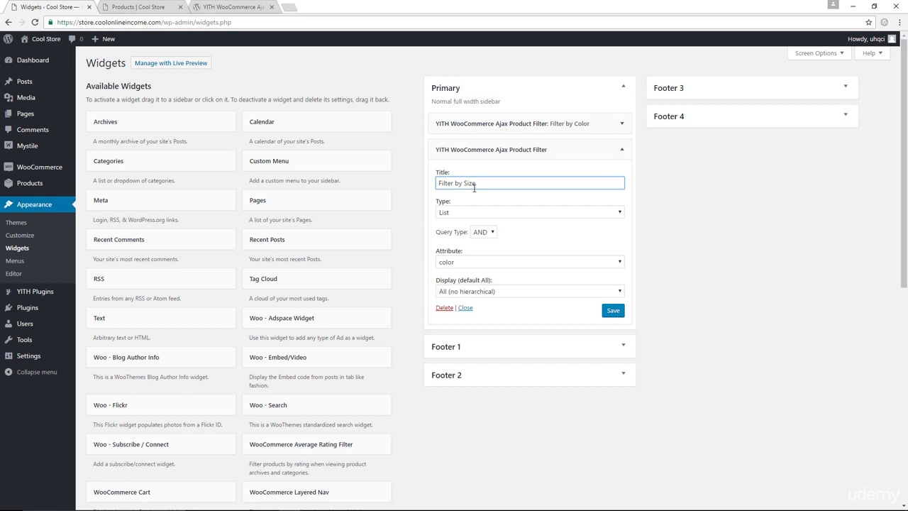
{"action": "left_click", "coordinate": [529, 211]}
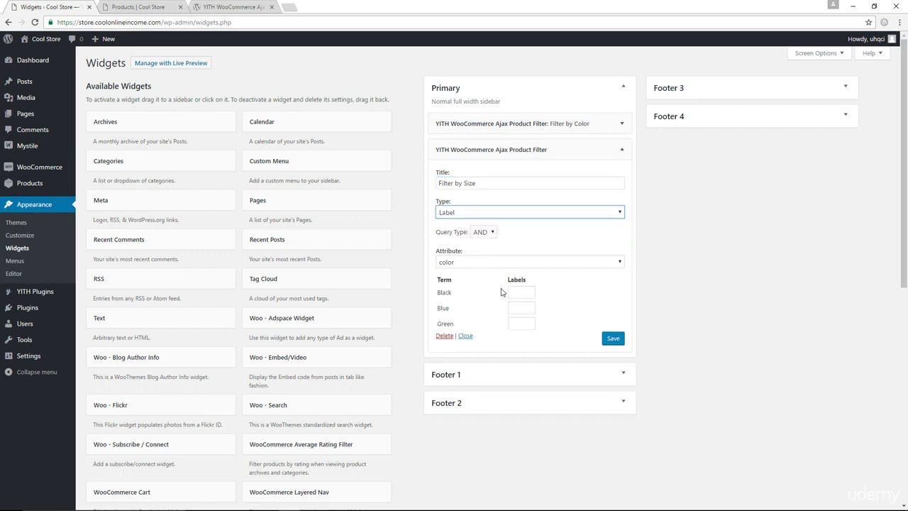
{"action": "left_click", "coordinate": [528, 262]}
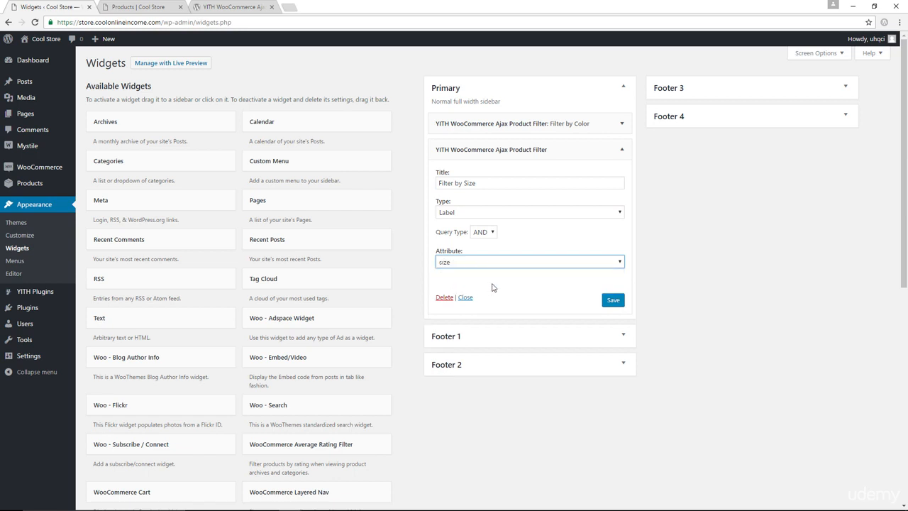
{"action": "left_click", "coordinate": [483, 231]}
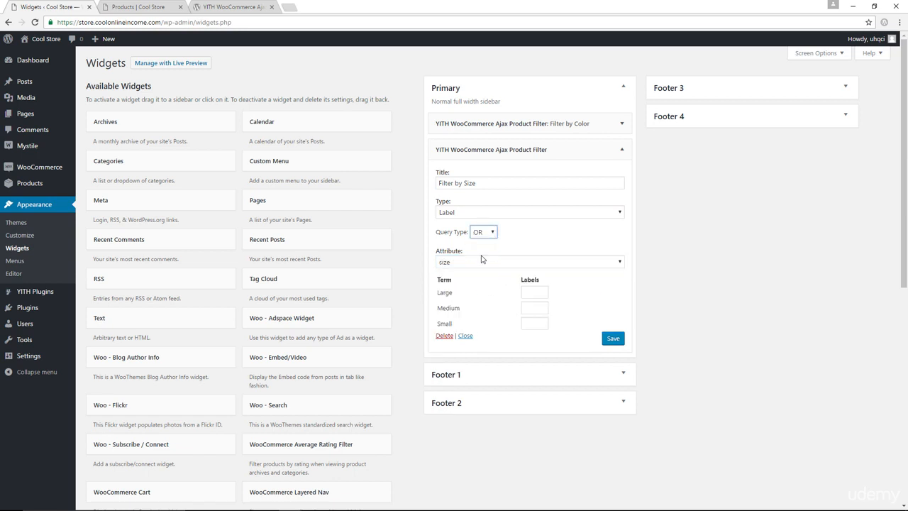
Enter size labels L, M and S for Large, Medium and Small, then save
{"action": "left_click", "coordinate": [534, 292]}
{"action": "type", "text": "L"}
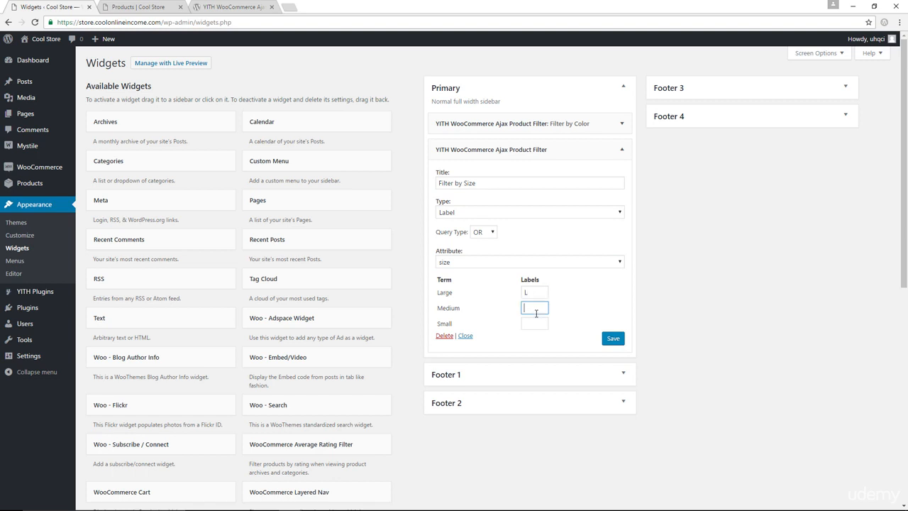
{"action": "type", "text": "M"}
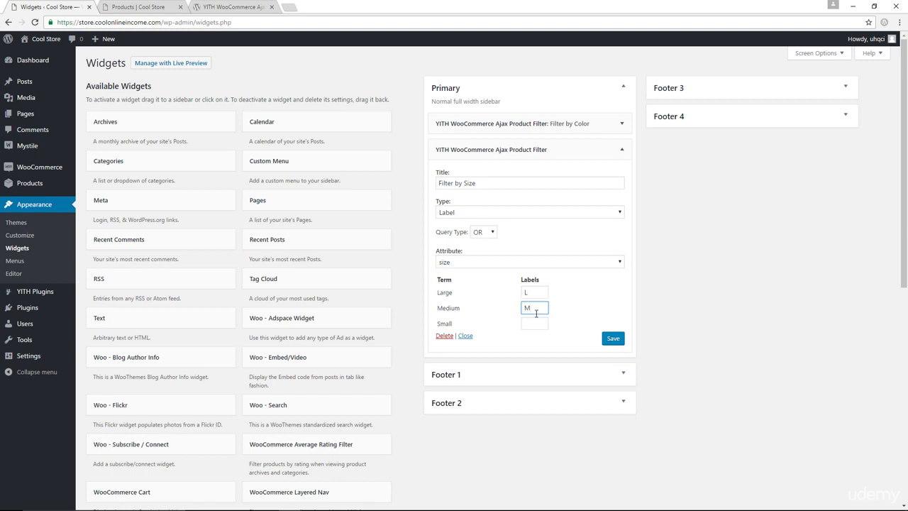
{"action": "left_click", "coordinate": [534, 323]}
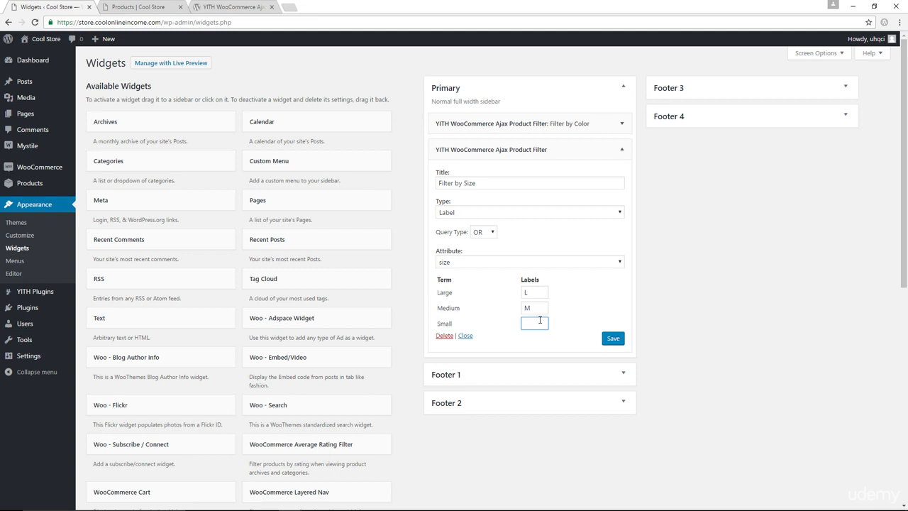
{"action": "type", "text": "S"}
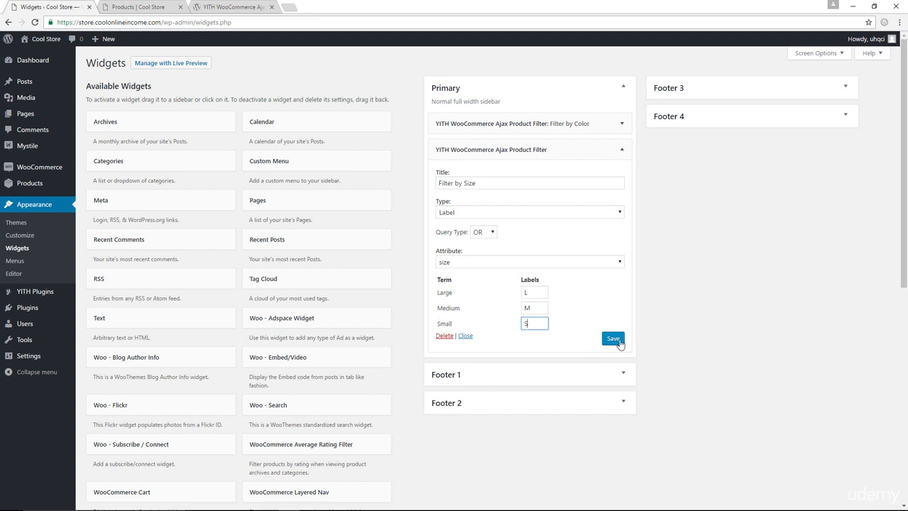
{"action": "left_click", "coordinate": [612, 337]}
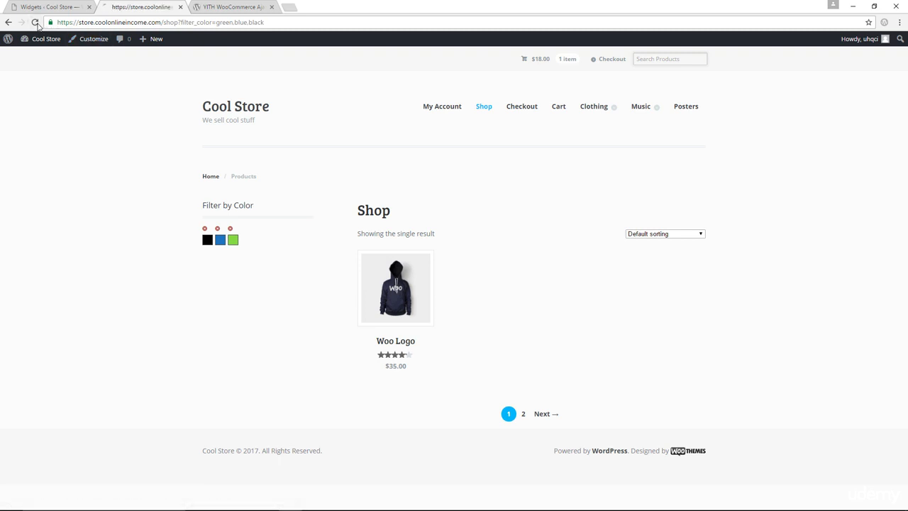
Reload the Shop to verify the L, M, S size labels, then return to Widgets
{"action": "left_click", "coordinate": [34, 22]}
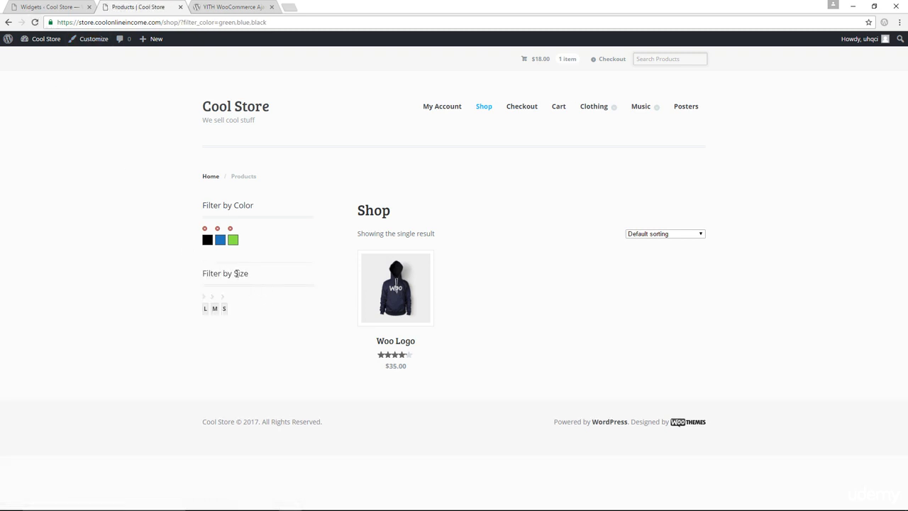
{"action": "mouse_move", "coordinate": [229, 263]}
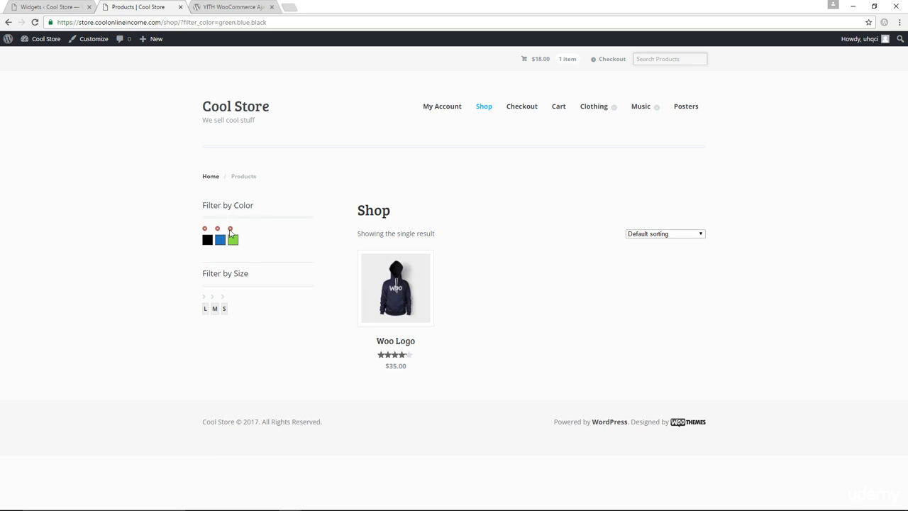
{"action": "left_click", "coordinate": [46, 7]}
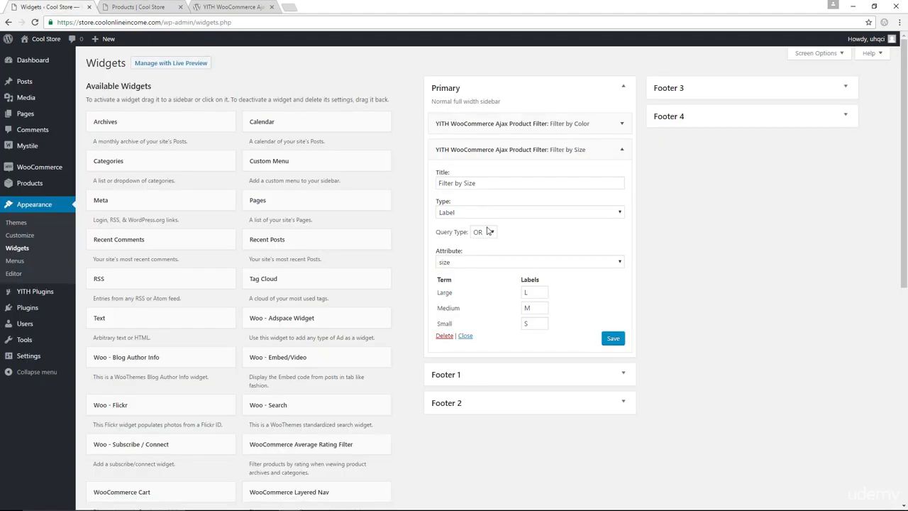
{"action": "mouse_move", "coordinate": [544, 139]}
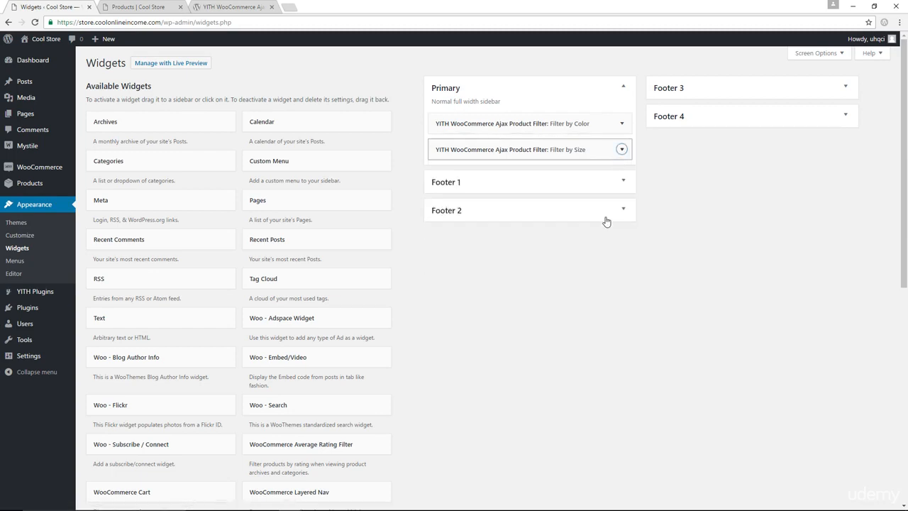
Place the YITH Ajax Reset Filter widget, labelled 'Reset All Filters', in the Primary sidebar
{"action": "scroll", "scroll_direction": "down", "scroll_amount": 3}
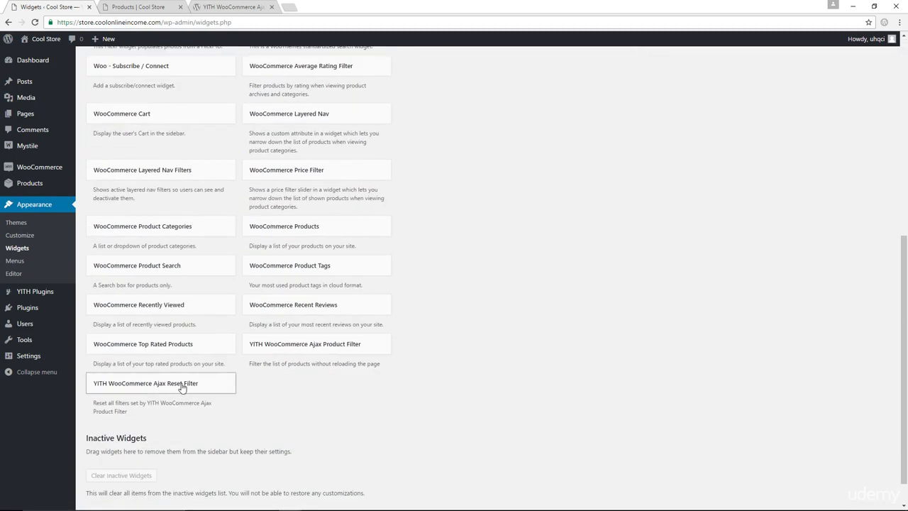
{"action": "scroll", "scroll_direction": "up", "scroll_amount": 3}
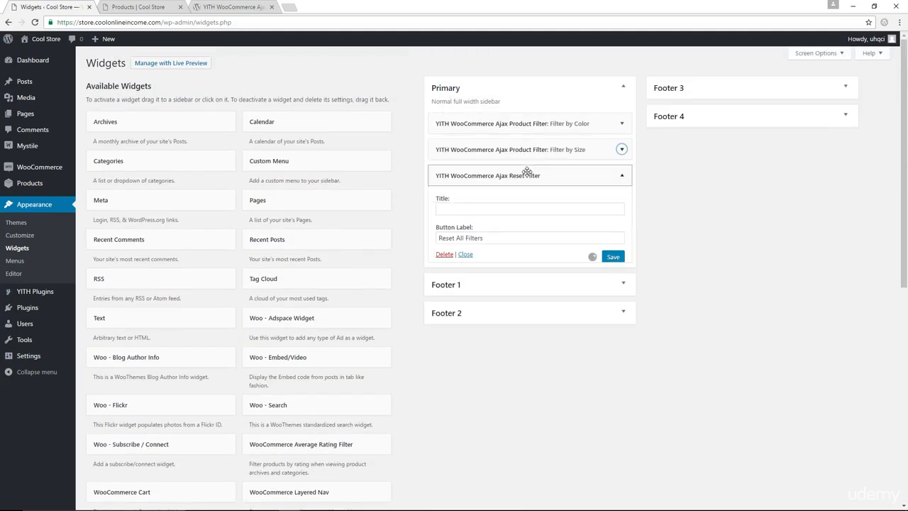
{"action": "left_click", "coordinate": [612, 257]}
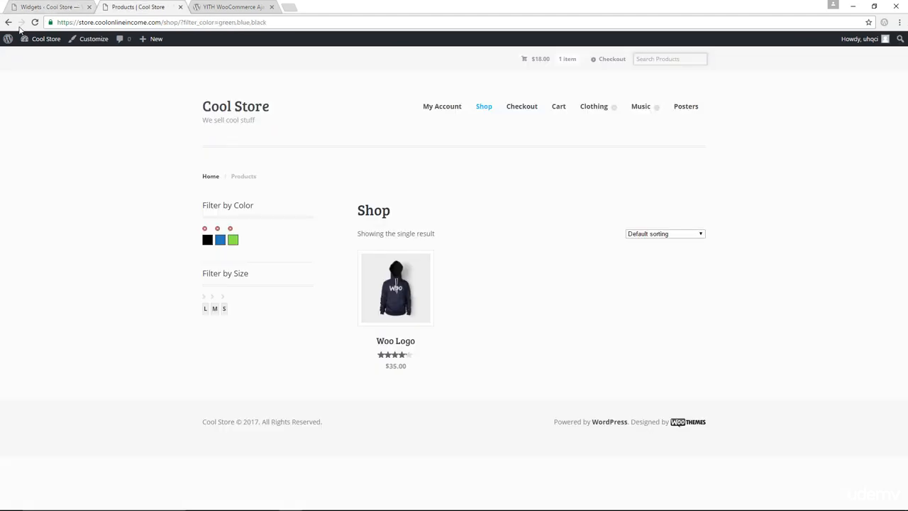
{"action": "mouse_move", "coordinate": [231, 337]}
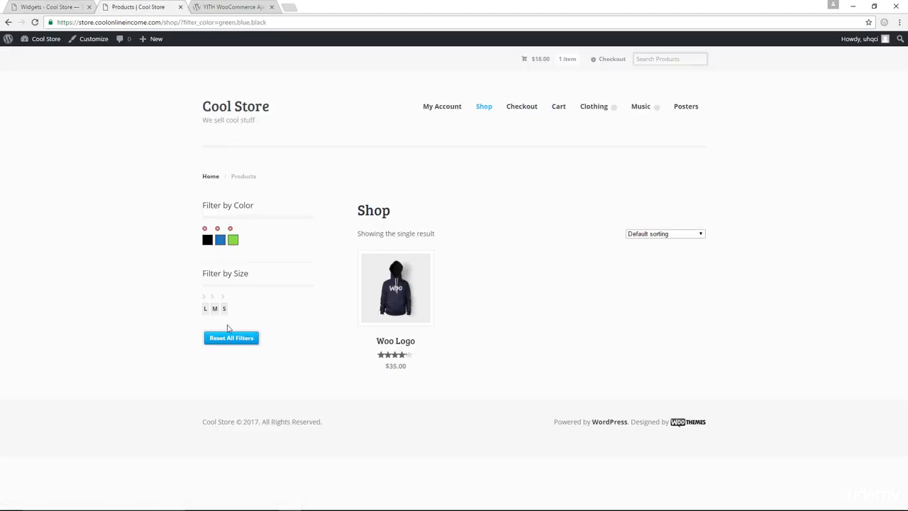
Use Reset All Filters on the Shop to clear the active colour filters
{"action": "left_click", "coordinate": [231, 337]}
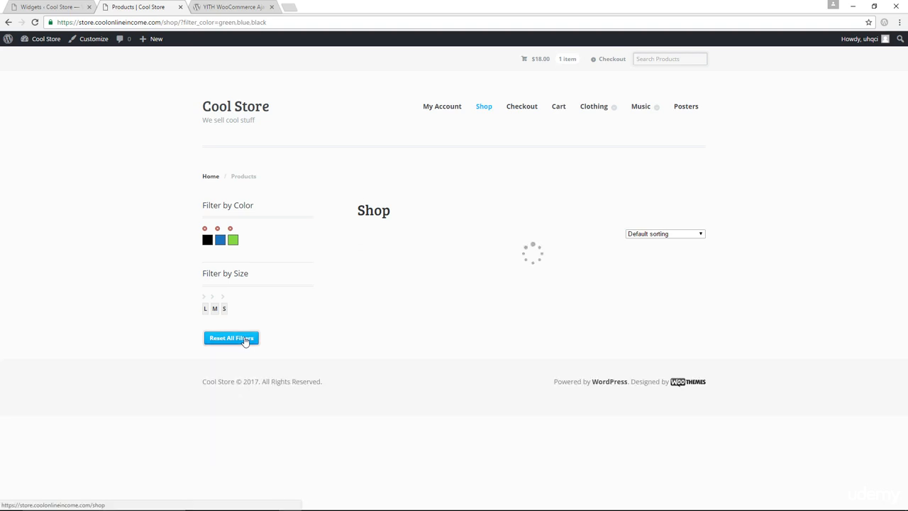
{"action": "left_click", "coordinate": [231, 338]}
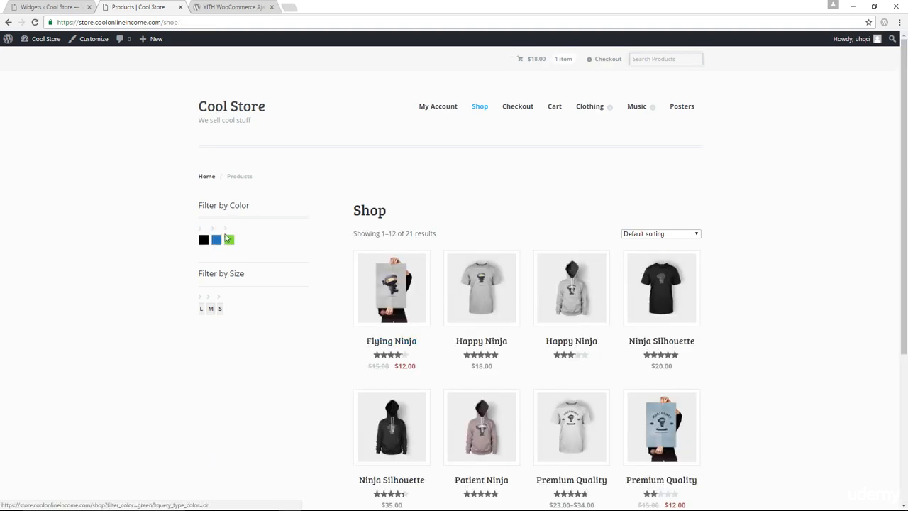
{"action": "scroll", "scroll_direction": "down", "scroll_amount": 3}
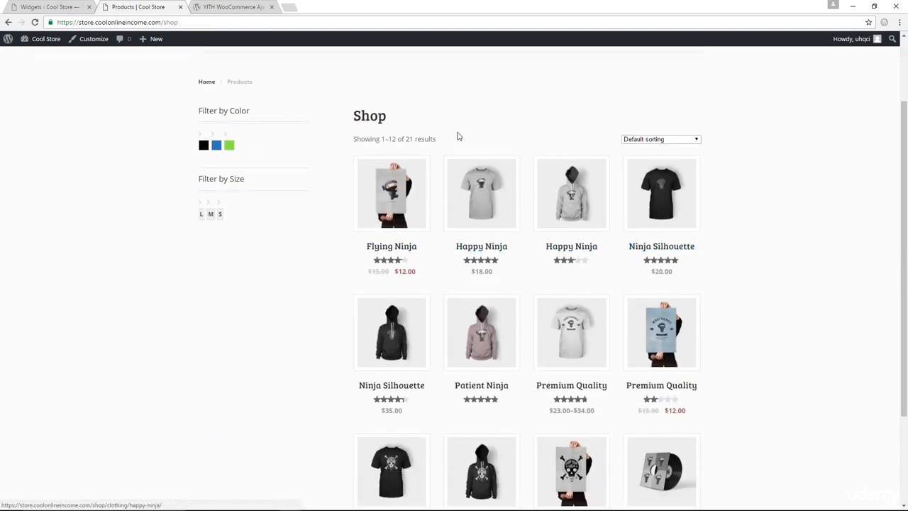
{"action": "scroll", "scroll_direction": "up", "scroll_amount": 3}
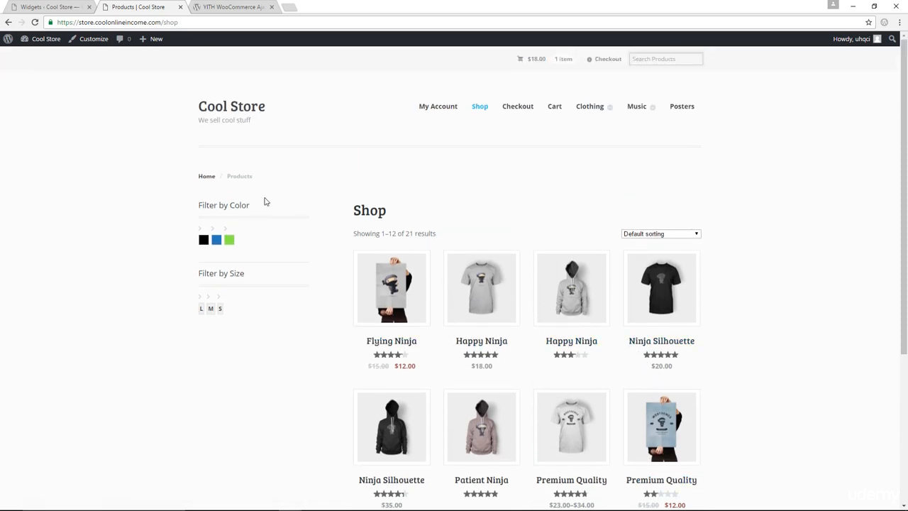
Filter by green, blue and size L, then reset back to all 21 products
{"action": "left_click", "coordinate": [229, 239]}
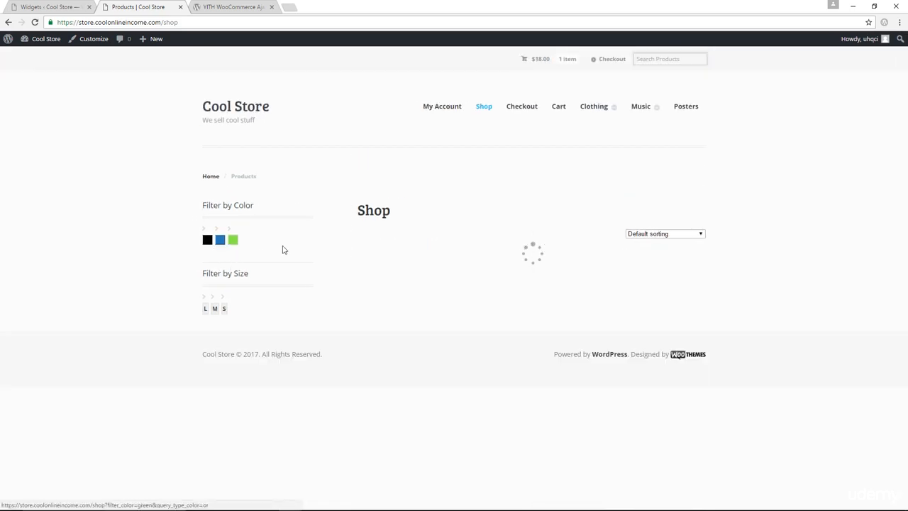
{"action": "left_click", "coordinate": [219, 240]}
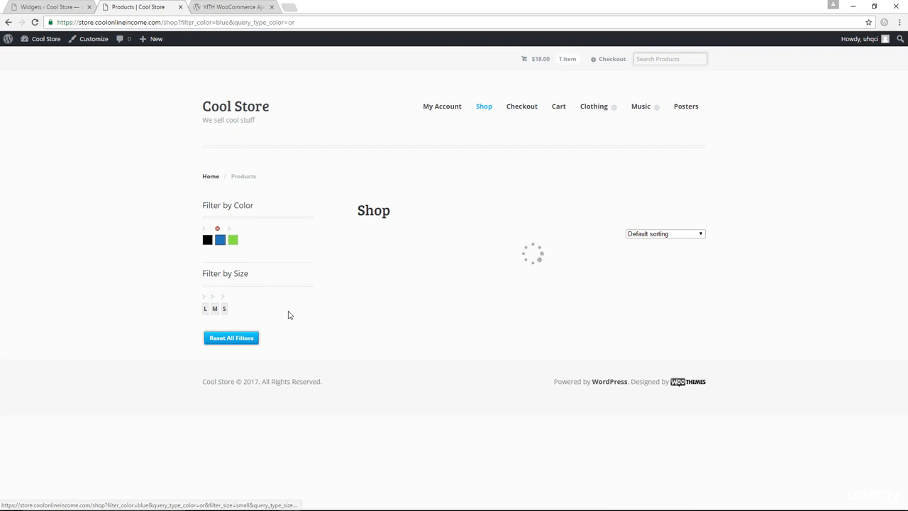
{"action": "left_click", "coordinate": [205, 308]}
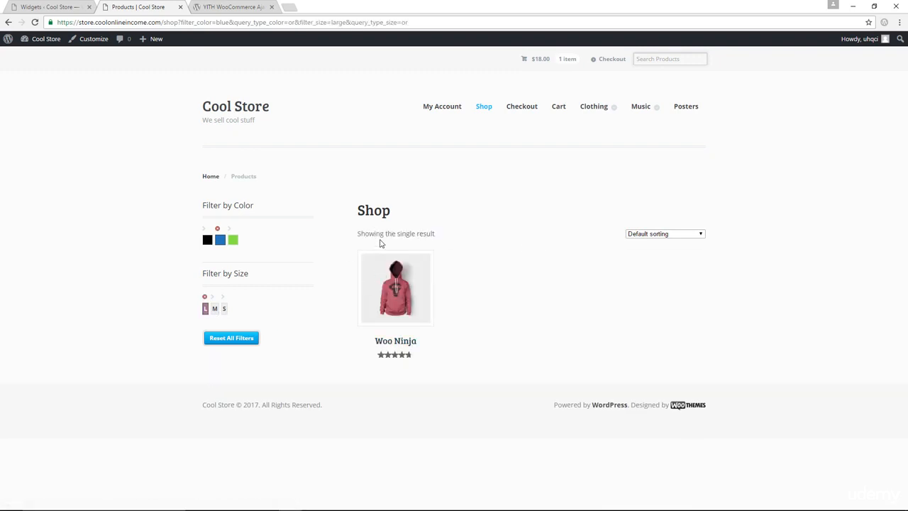
{"action": "mouse_move", "coordinate": [236, 228]}
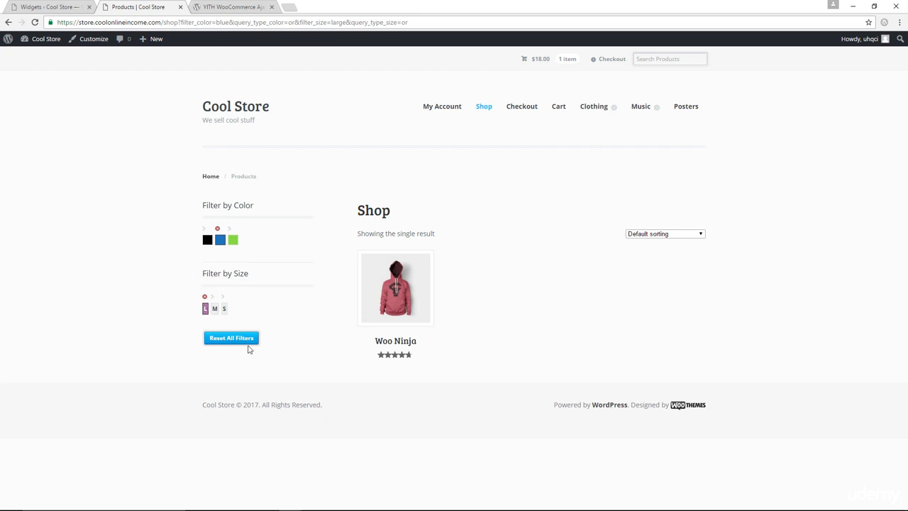
{"action": "left_click", "coordinate": [230, 338]}
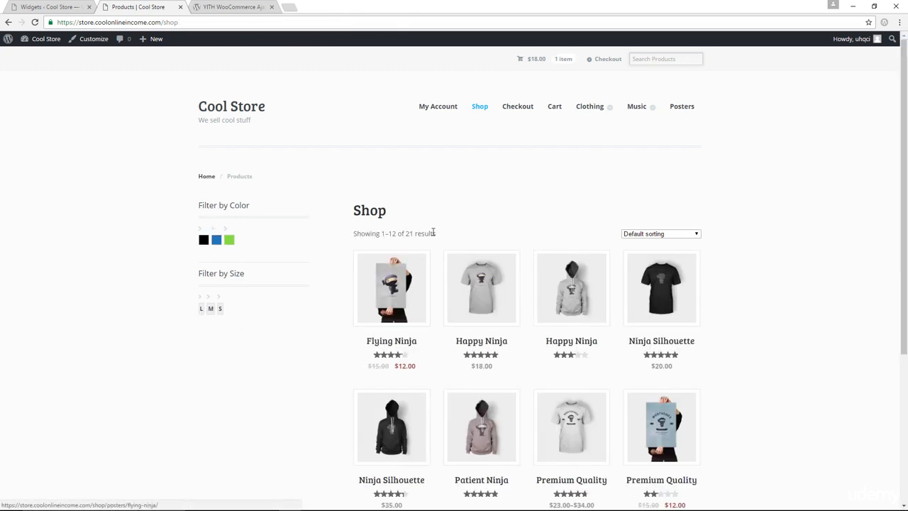
{"action": "mouse_move", "coordinate": [607, 310]}
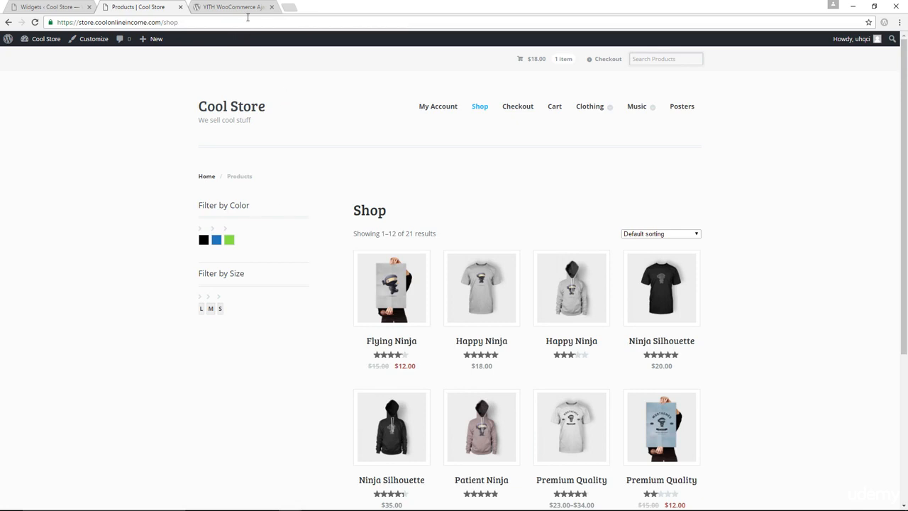
{"action": "left_click", "coordinate": [230, 6]}
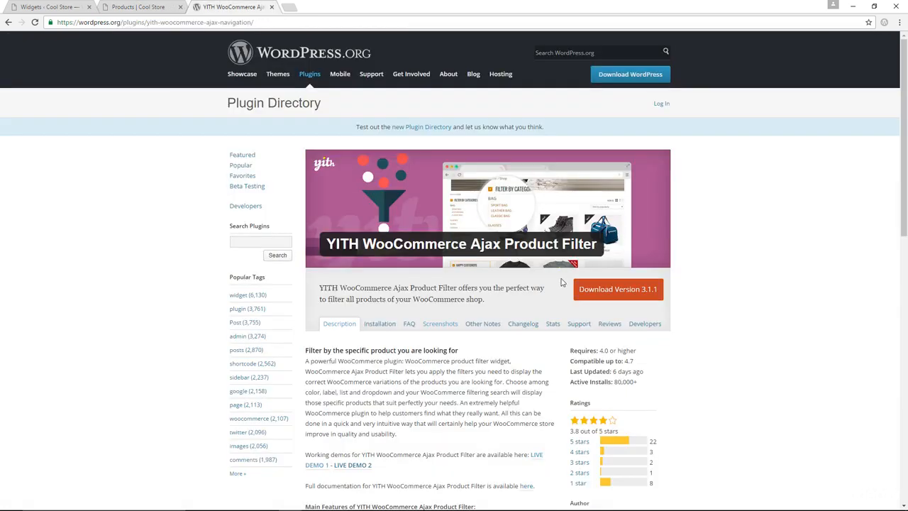